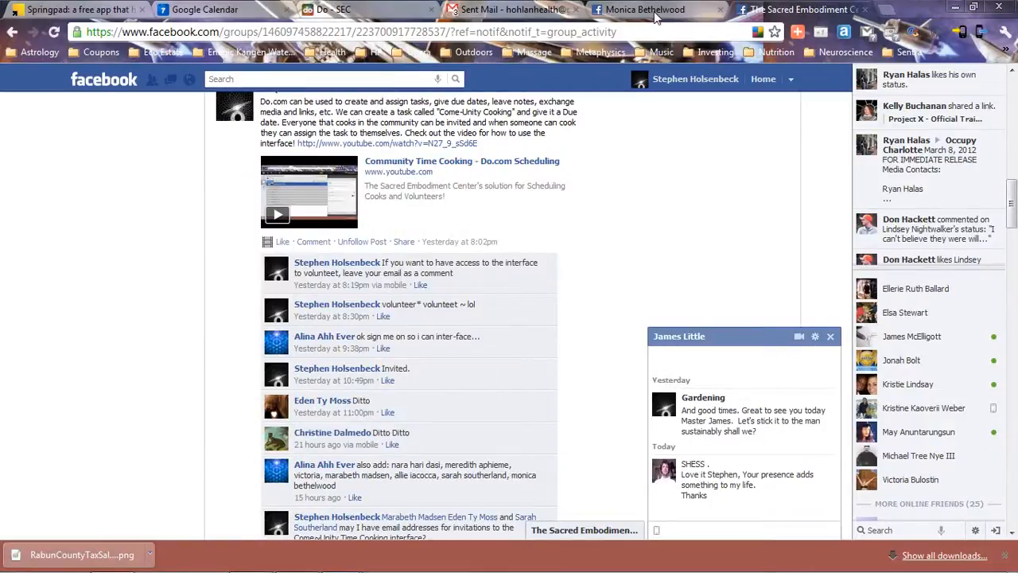
- Switch from the Facebook group post to the Sacred Embodiment Center project in Do.com
click(331, 10)
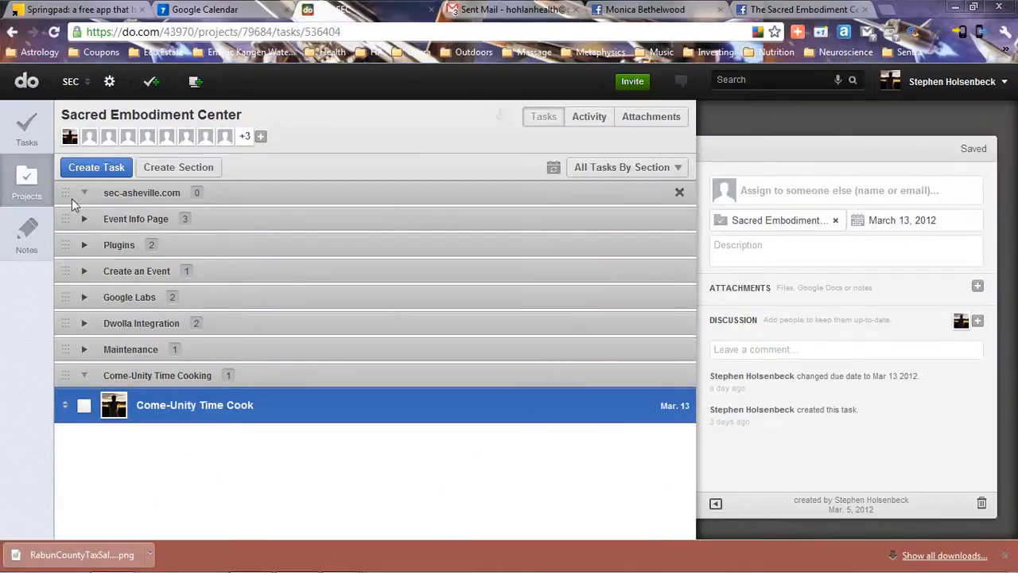
- Show the About This Project panel with description, Mar 5 date and archive/delete options
click(26, 181)
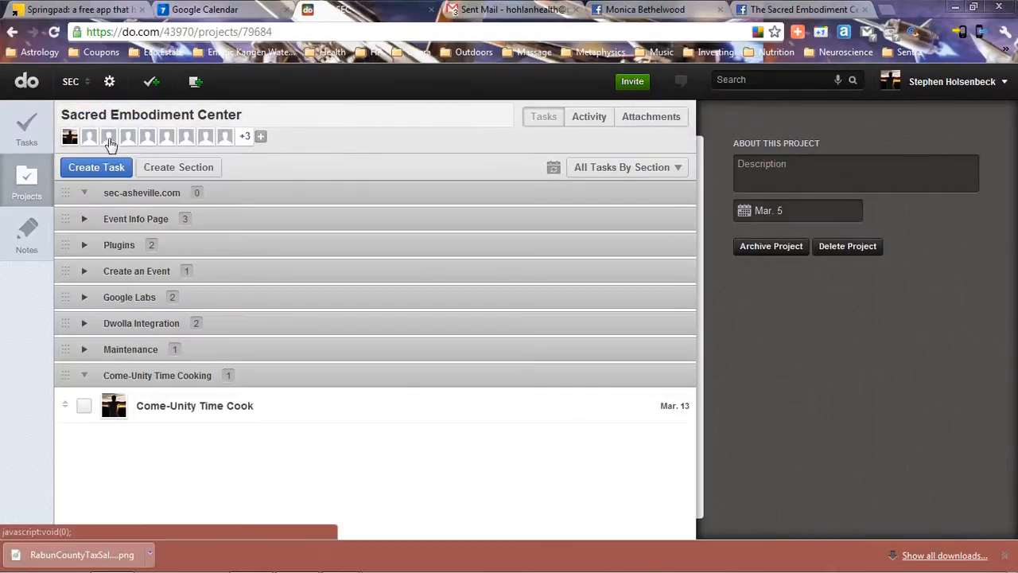
mouse_move(248, 140)
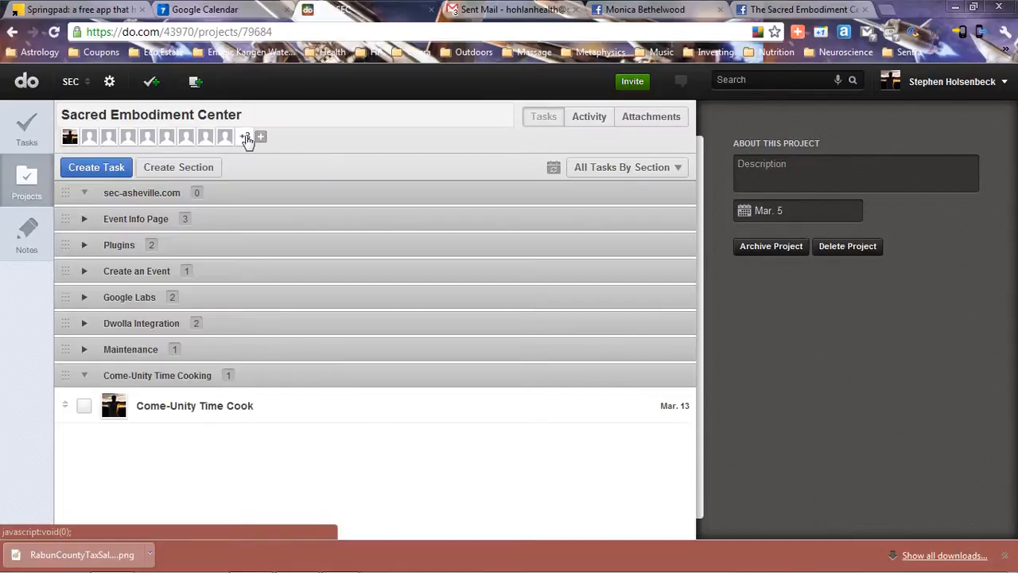
mouse_move(261, 137)
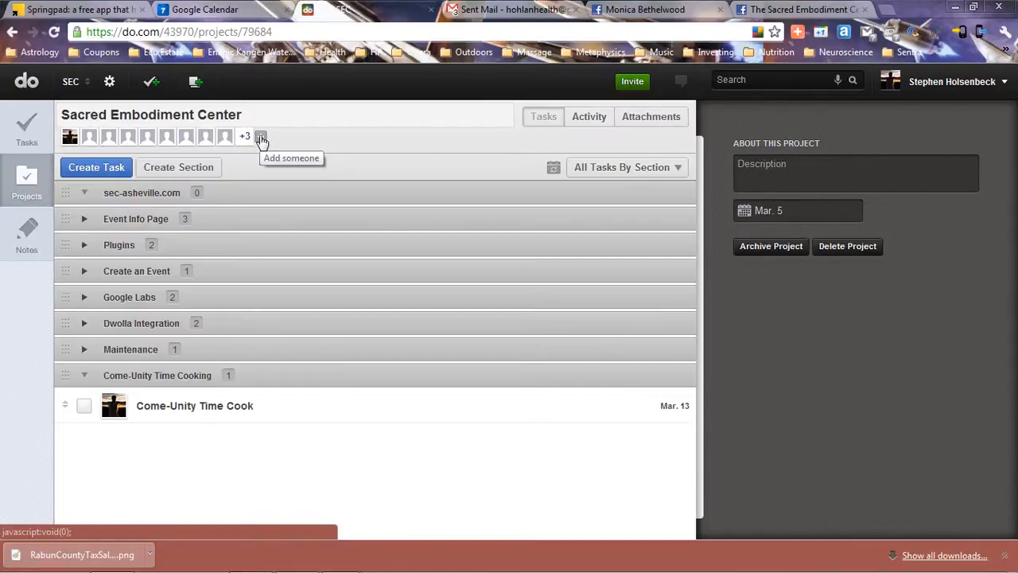
click(261, 136)
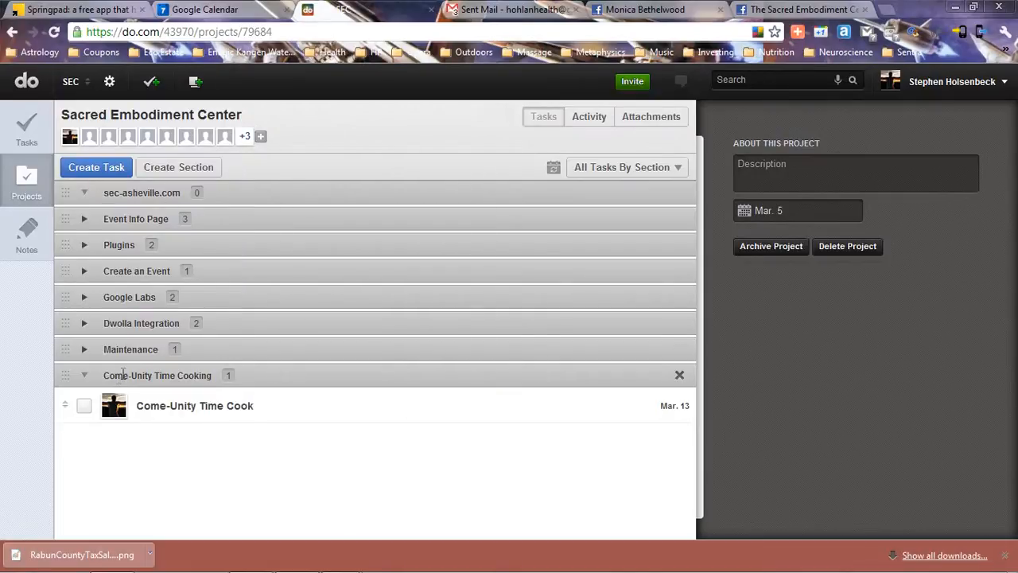
mouse_move(191, 177)
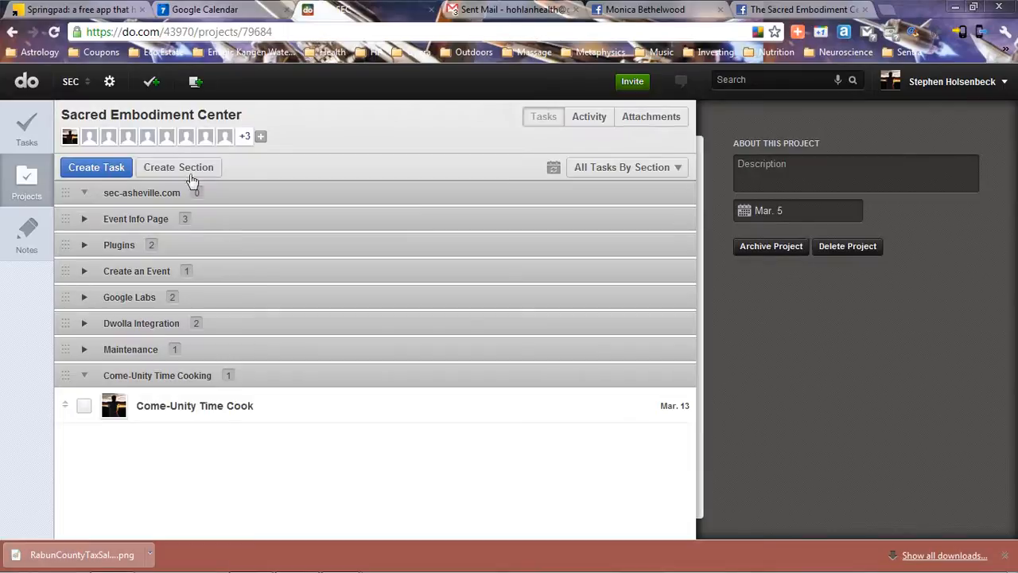
mouse_move(175, 380)
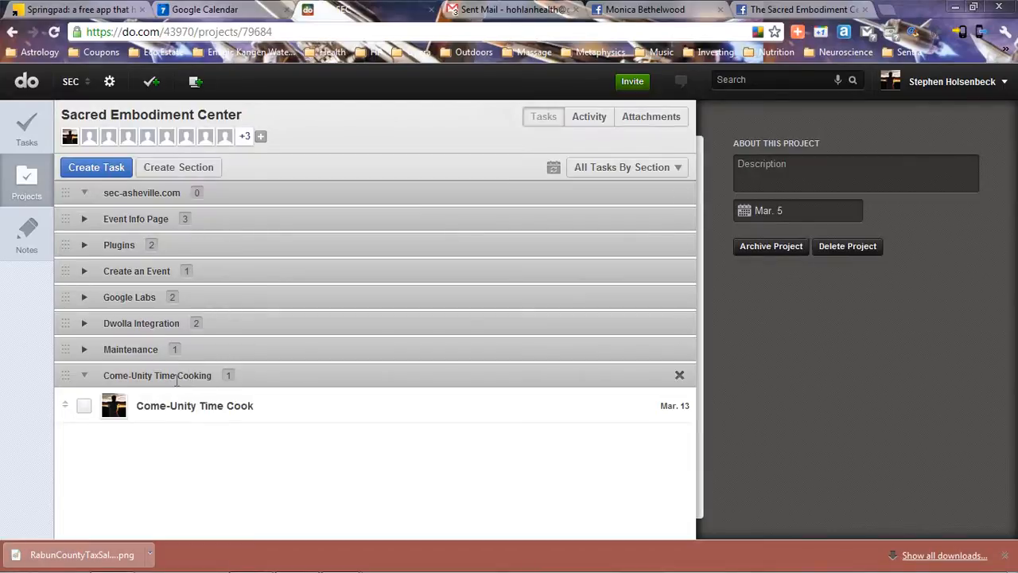
mouse_move(194, 414)
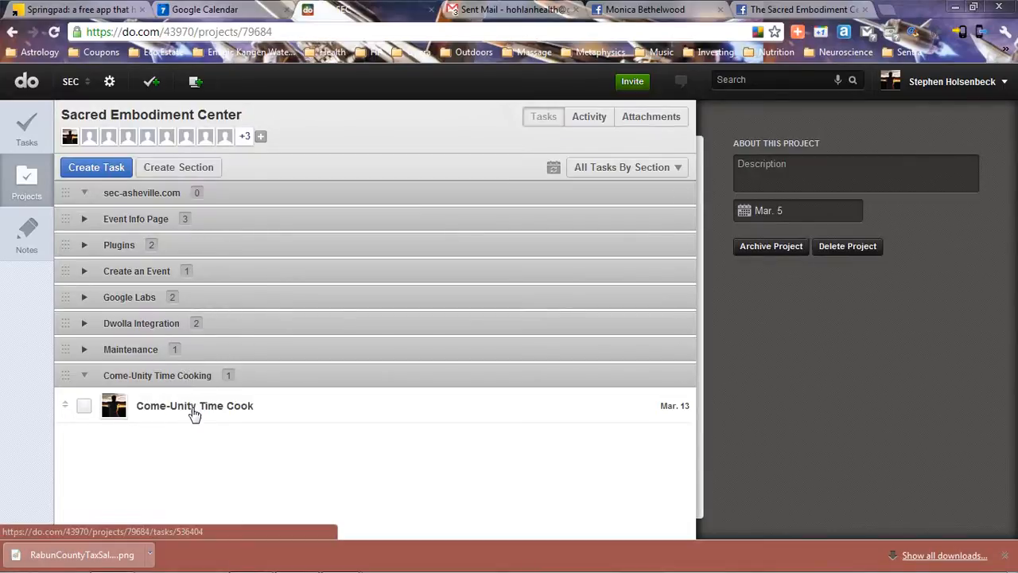
- Open Come-Unity Time Cook and start assigning it by entering 'nic' in the assignee field
click(194, 406)
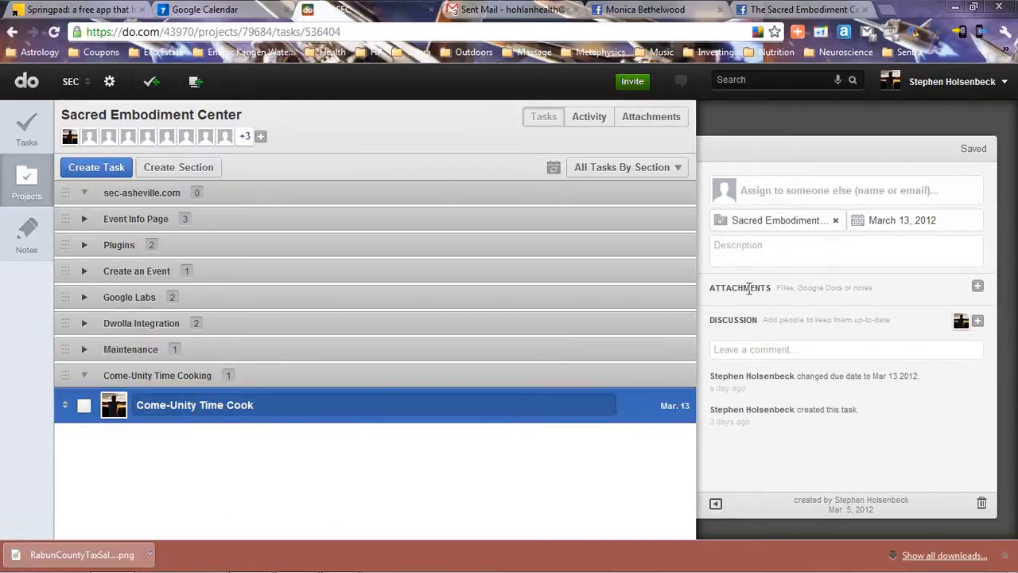
click(857, 219)
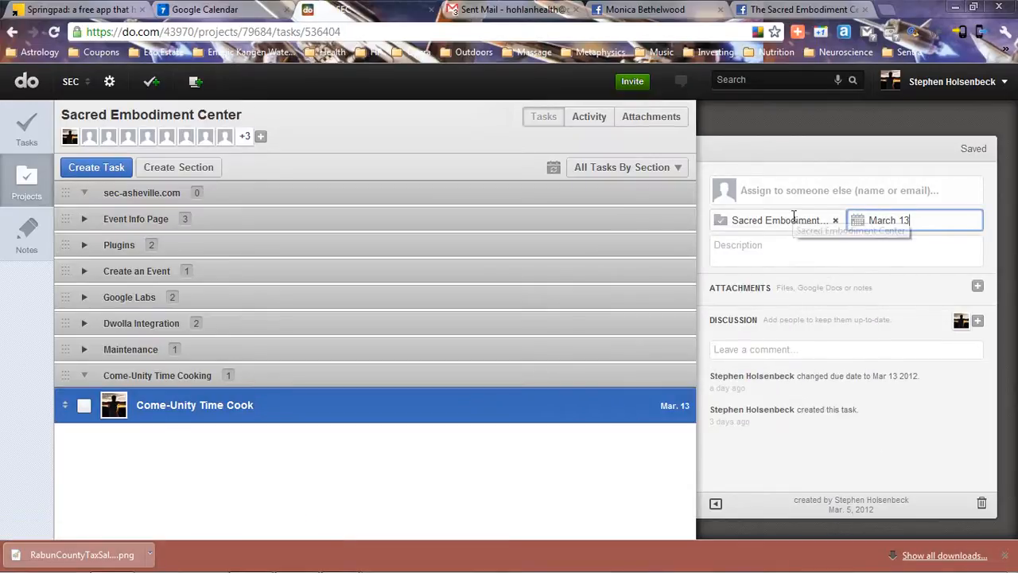
click(839, 191)
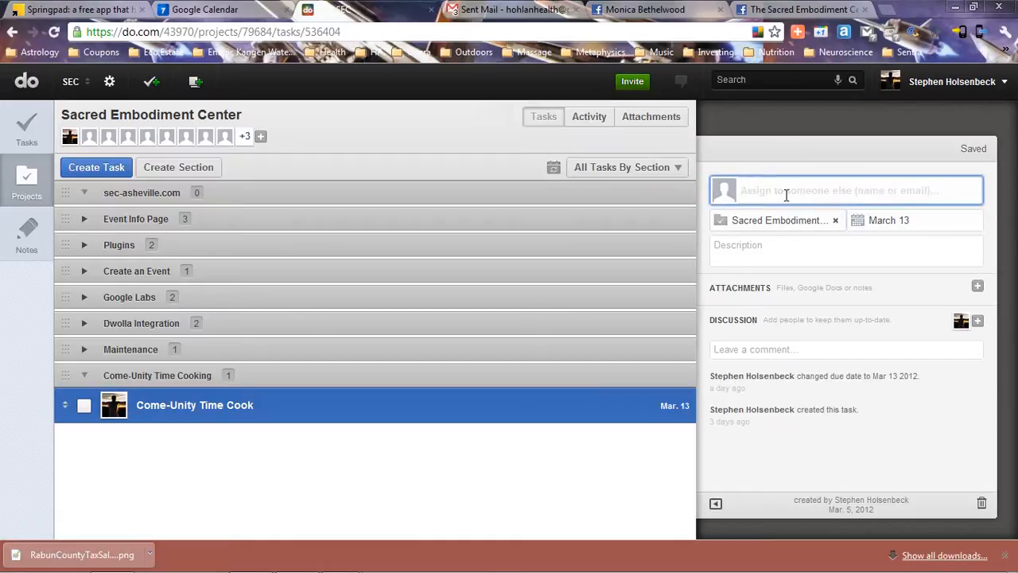
text(nic)
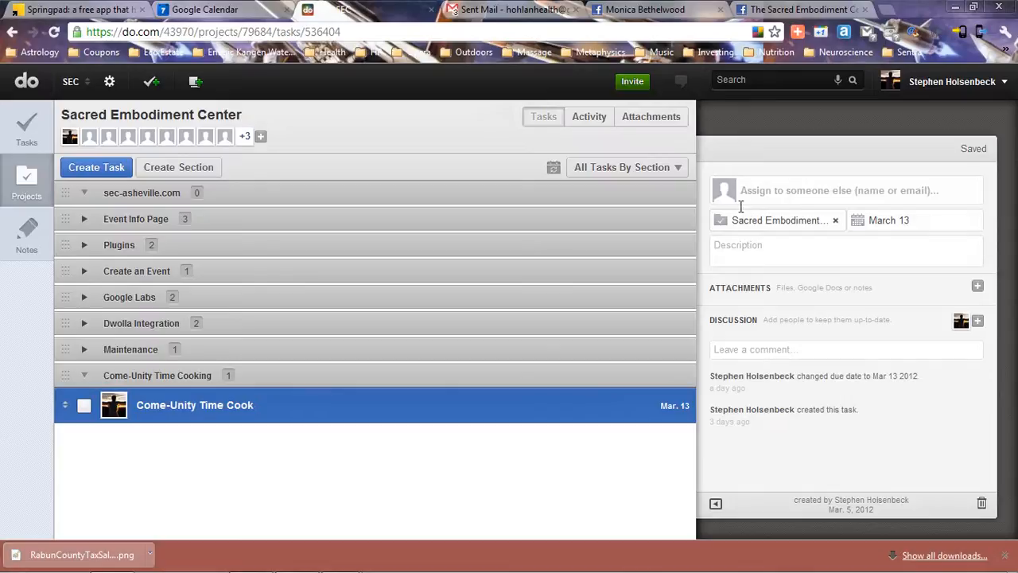
- Write the task description 'Rice, Lentils,' then start and remove an 'On Greenlife' line
click(847, 250)
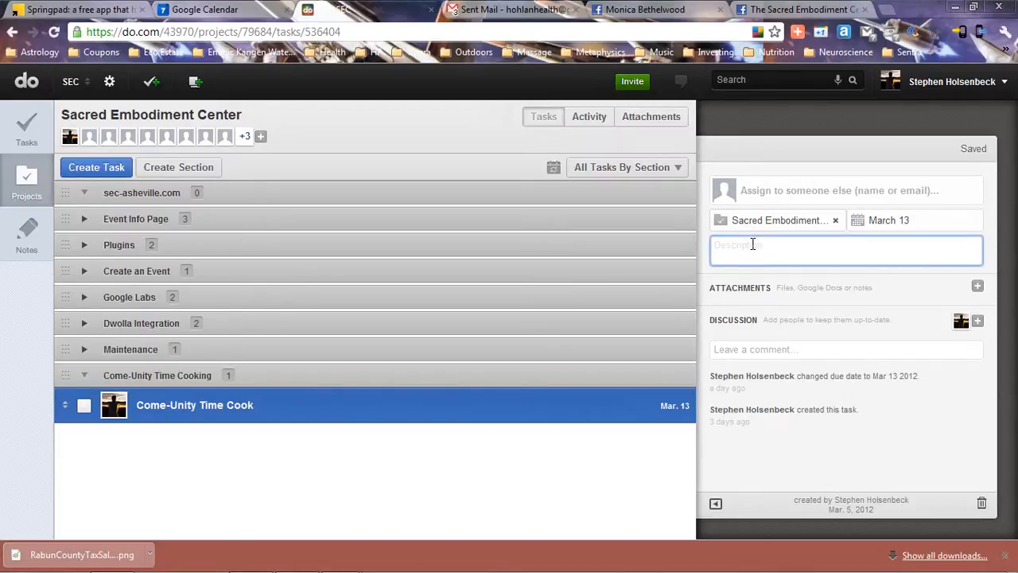
text(Rice,)
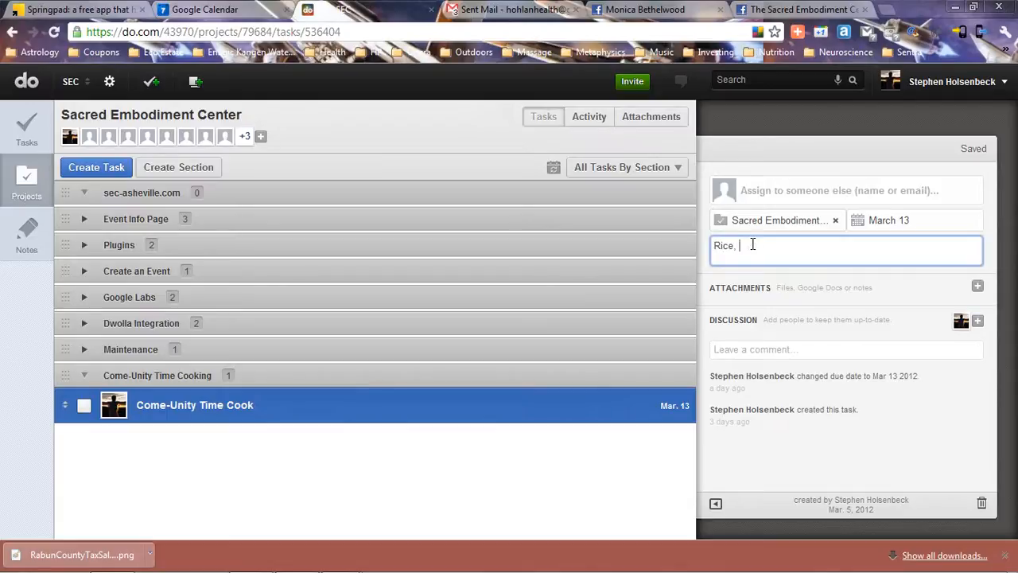
text(Lentils)
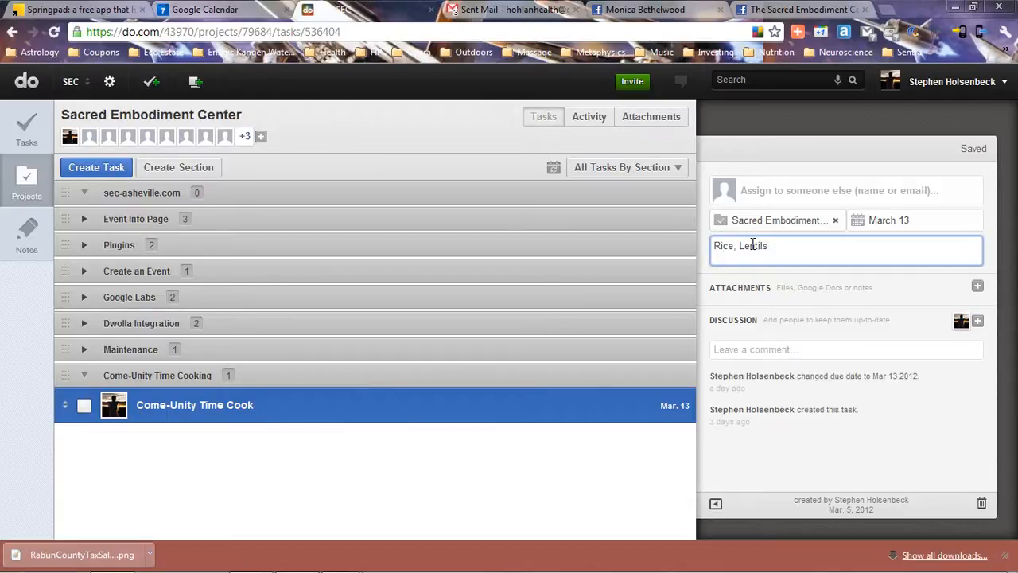
text(,)
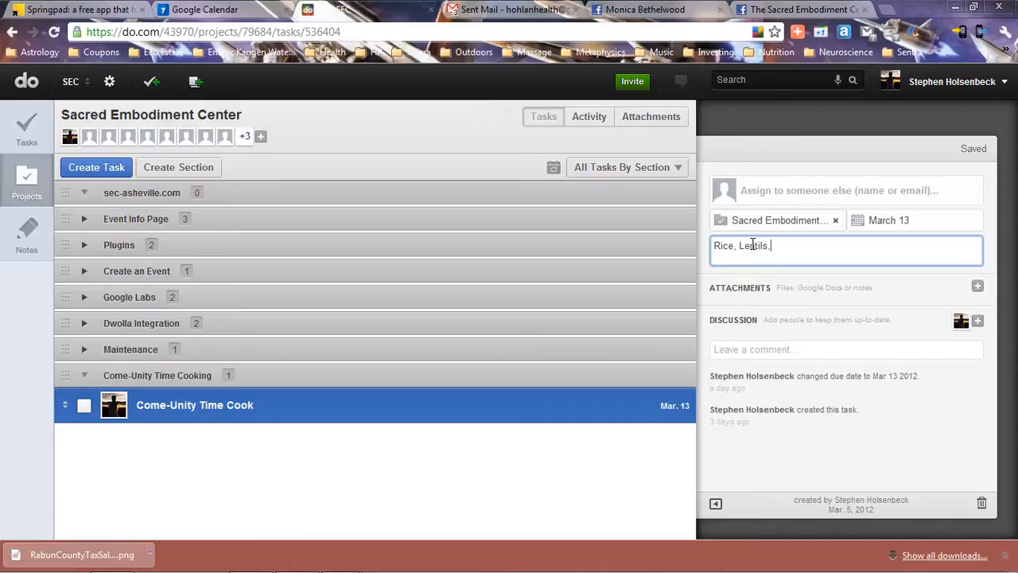
key(enter)
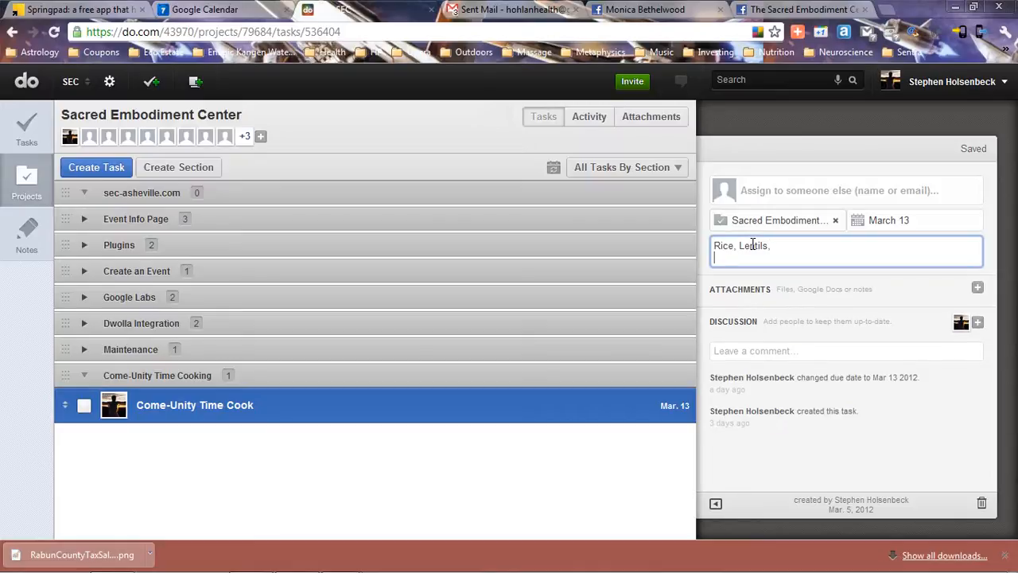
text(Onions from)
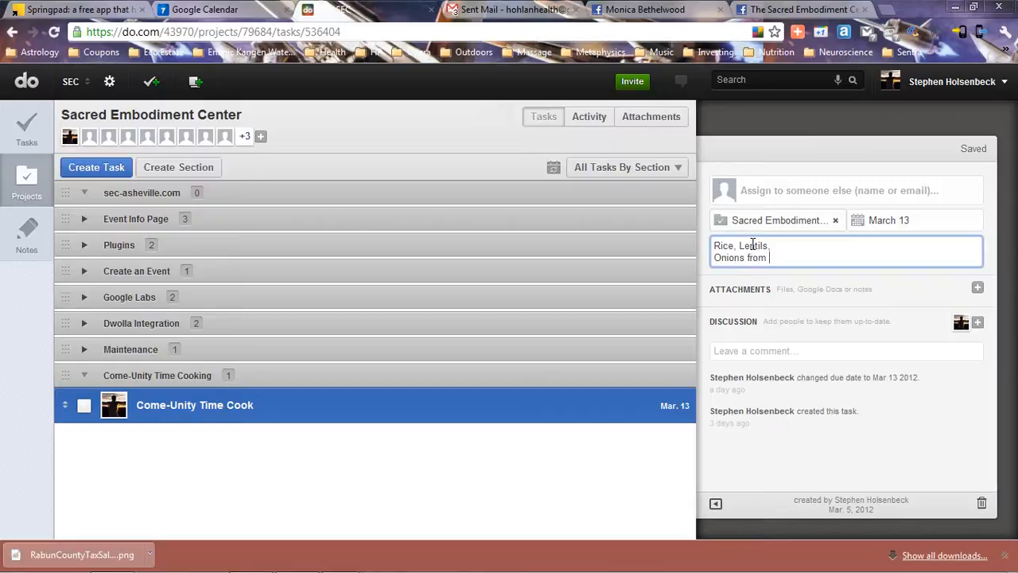
text(Greenlife)
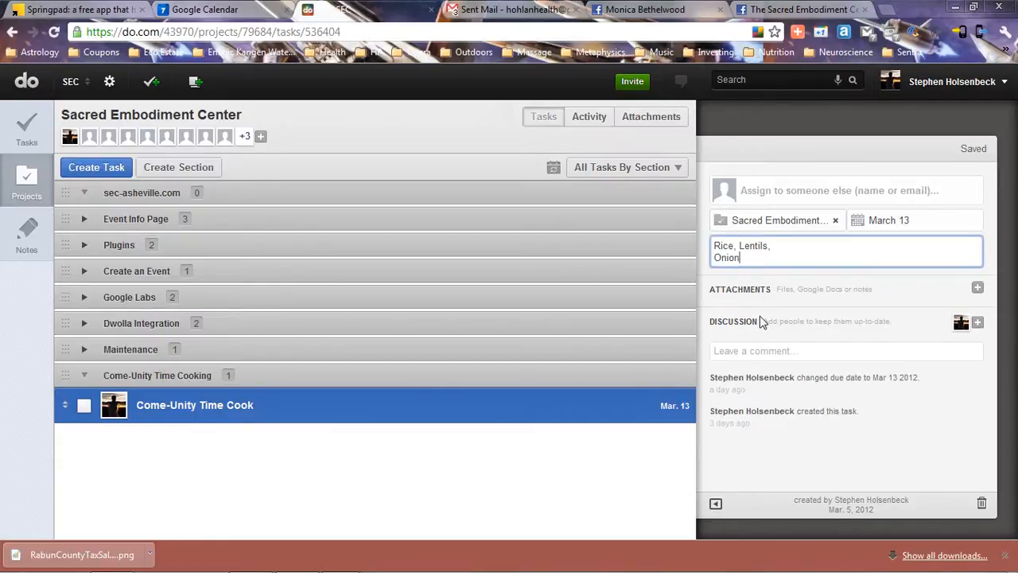
key(Backspace)
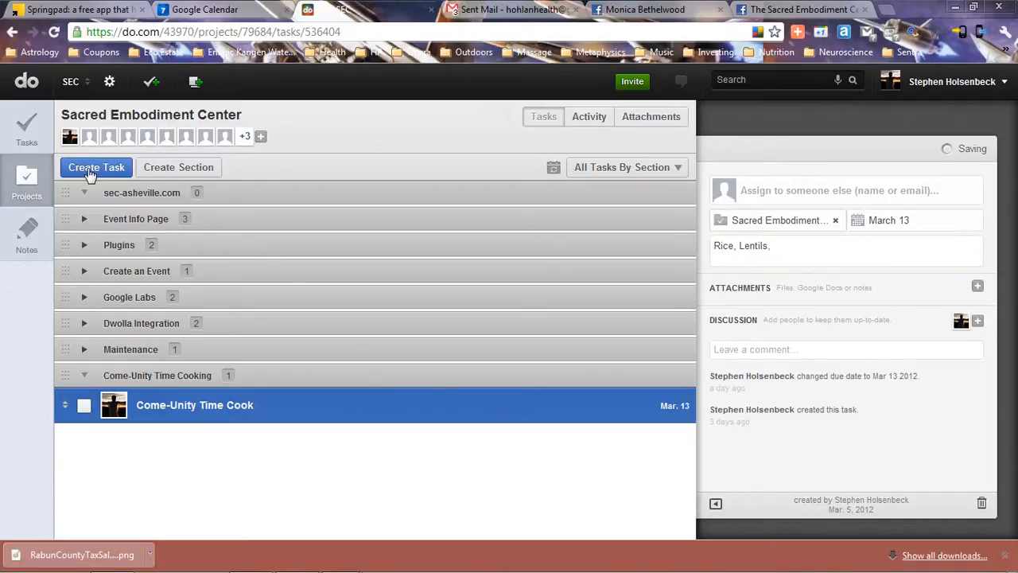
- Create a new task named 'Pick up onions from greenlife' in the section
click(96, 167)
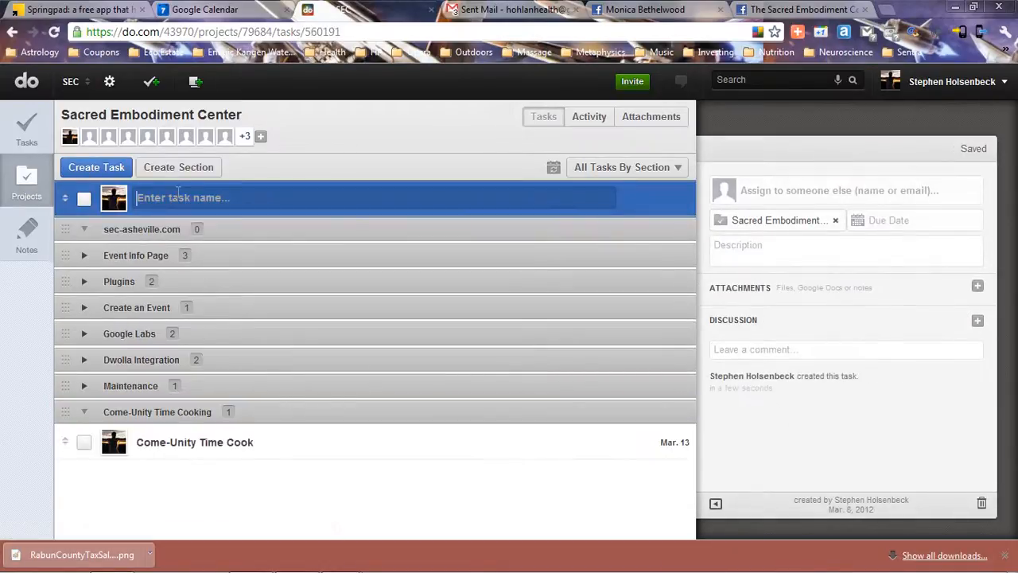
text(Pick up)
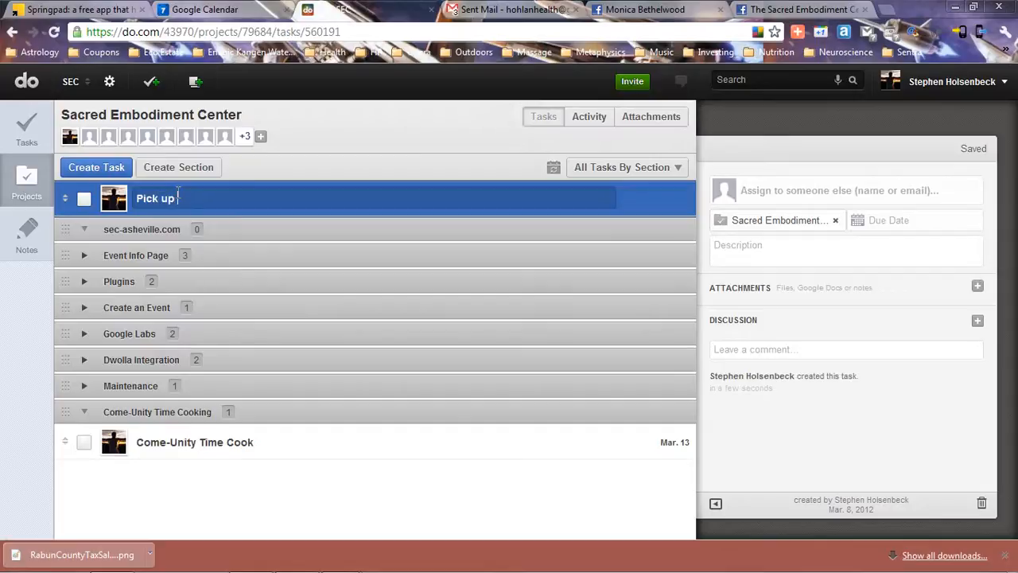
text(onions from g)
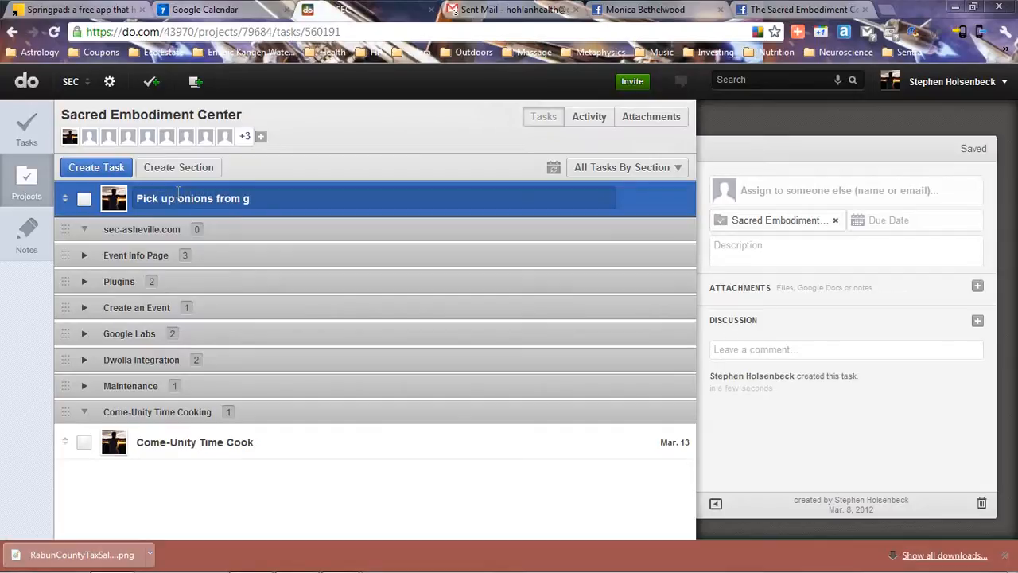
text(reenlife)
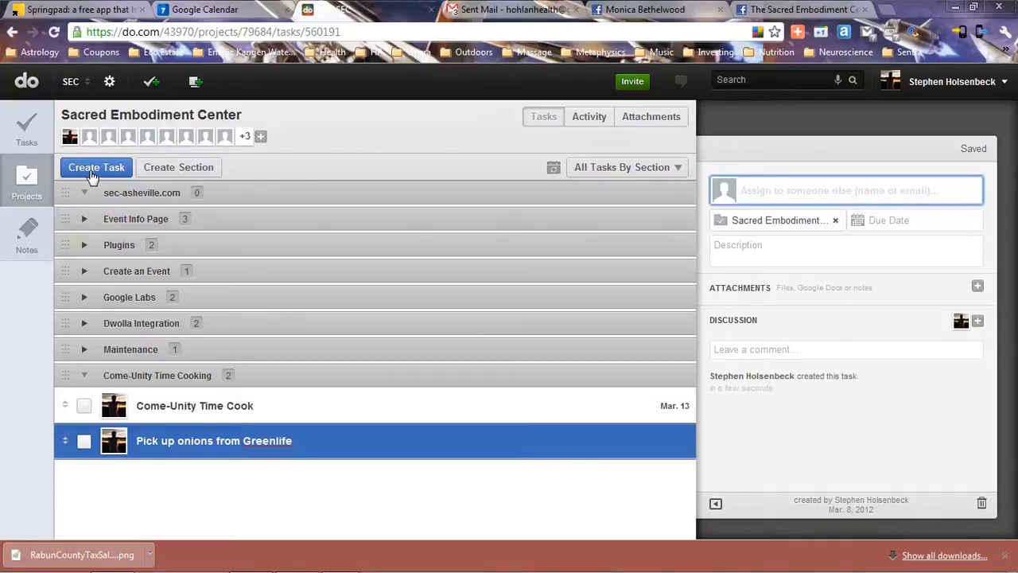
- Create another new task named 'Help with Cooking'
click(96, 167)
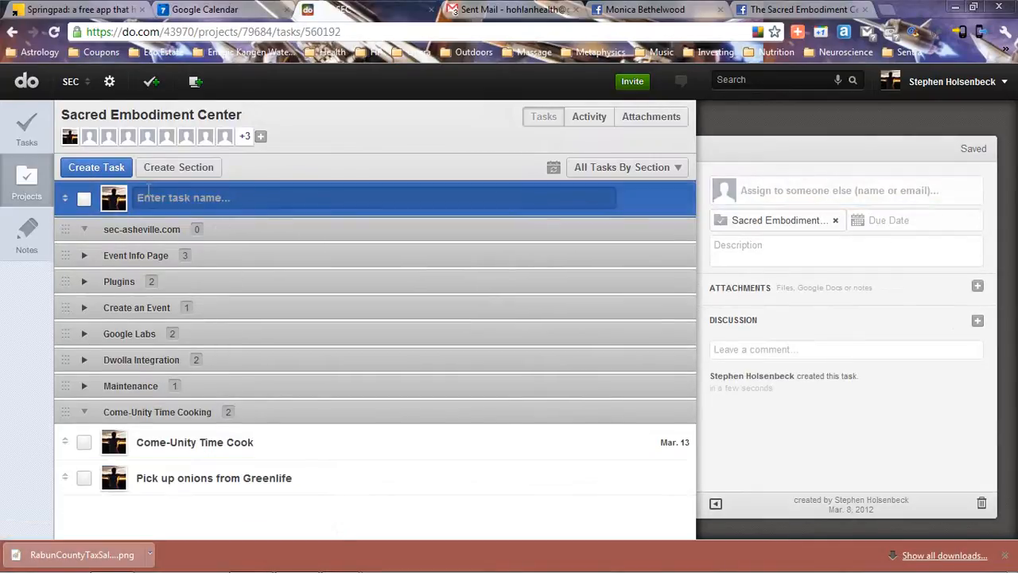
text(Help with C)
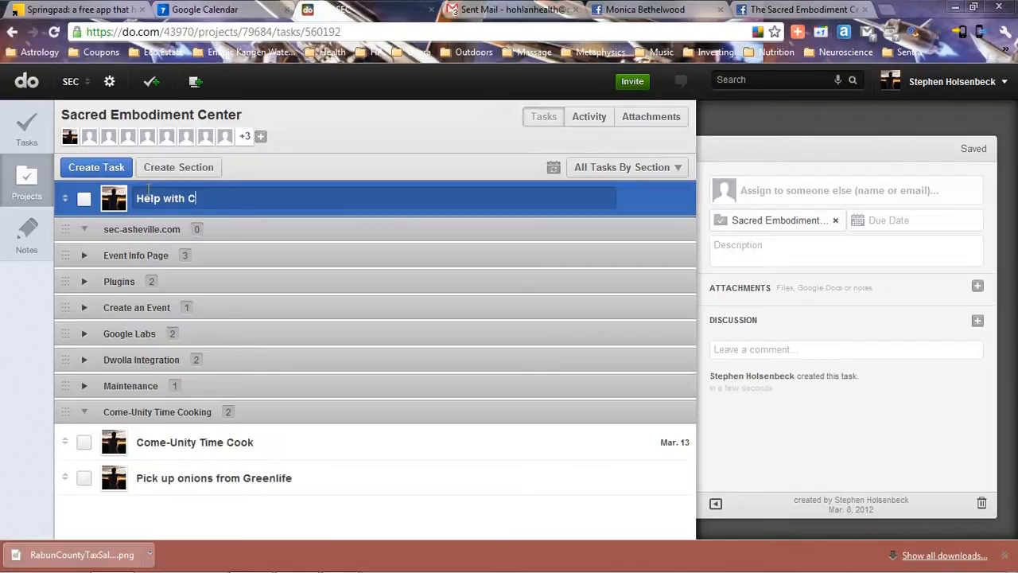
text(ooking)
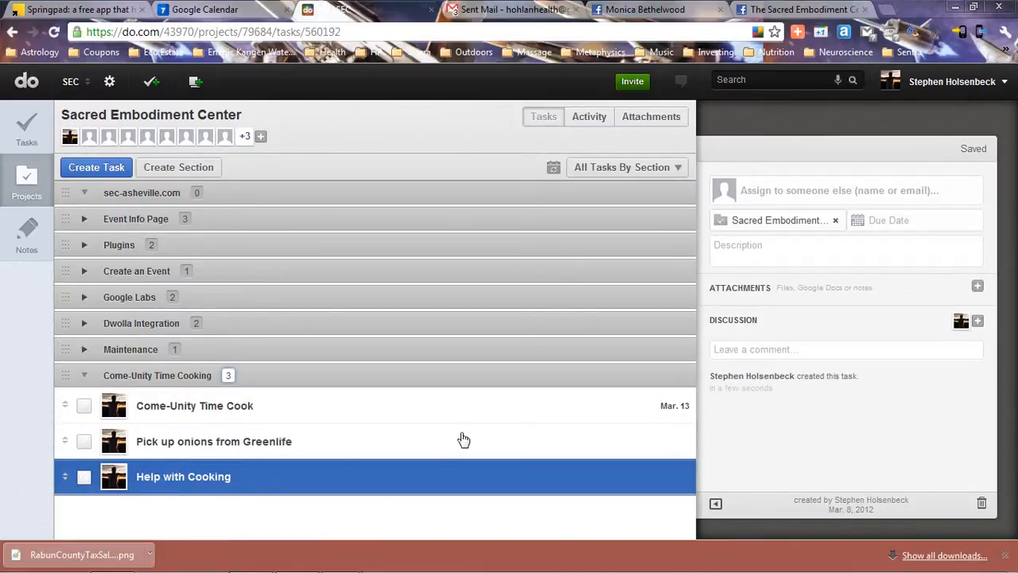
click(846, 191)
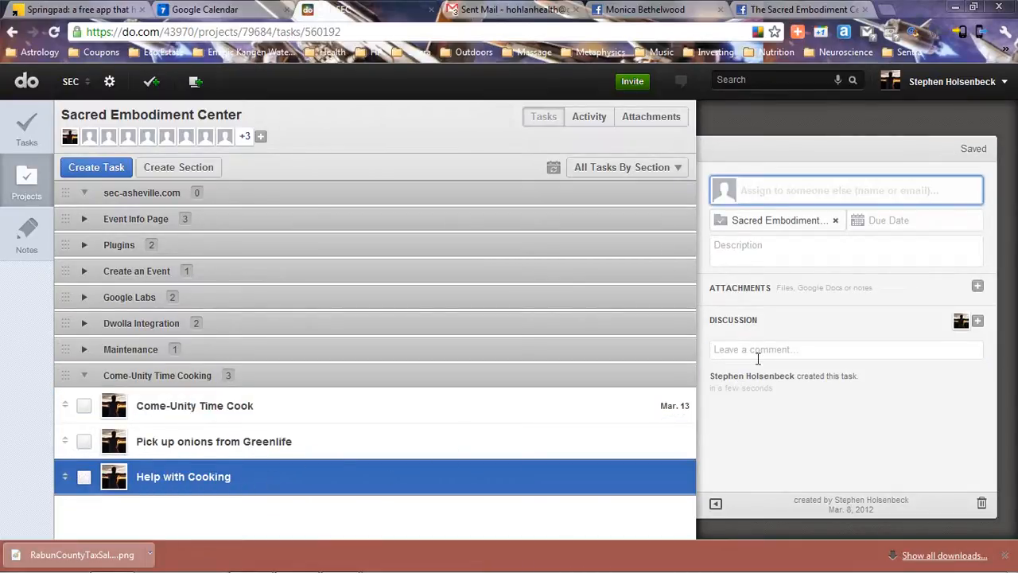
click(846, 350)
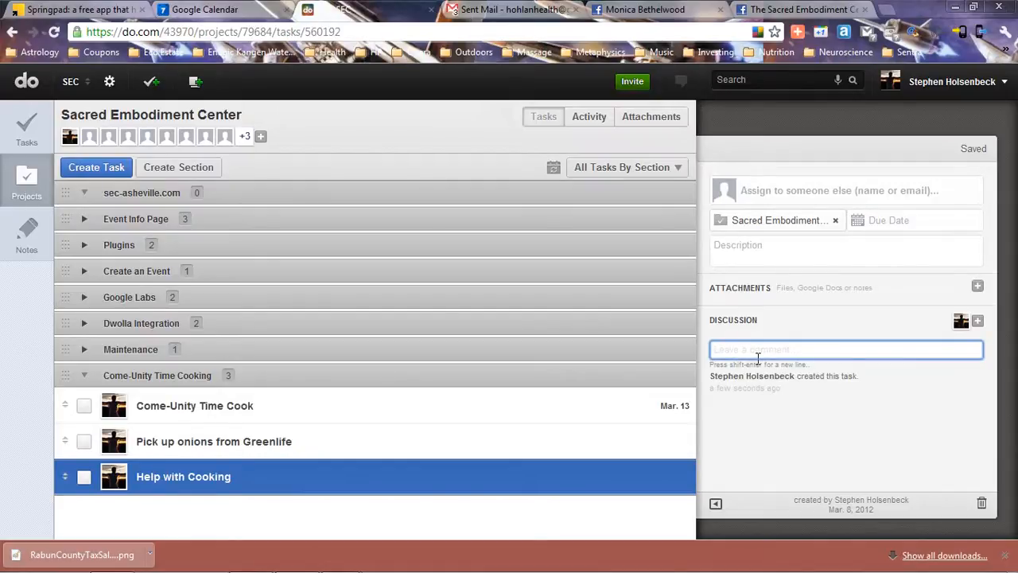
text(I will need help)
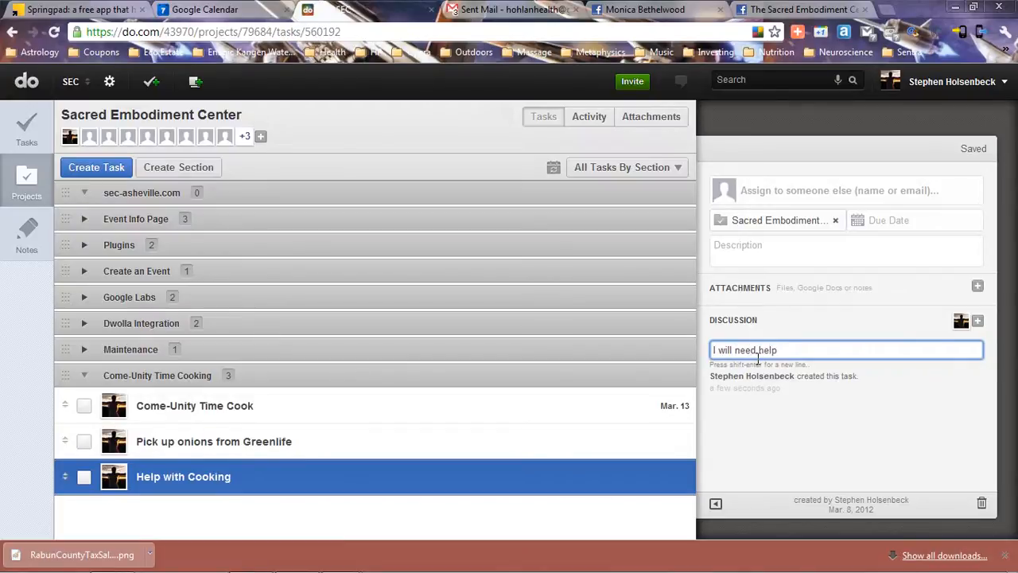
text(with)
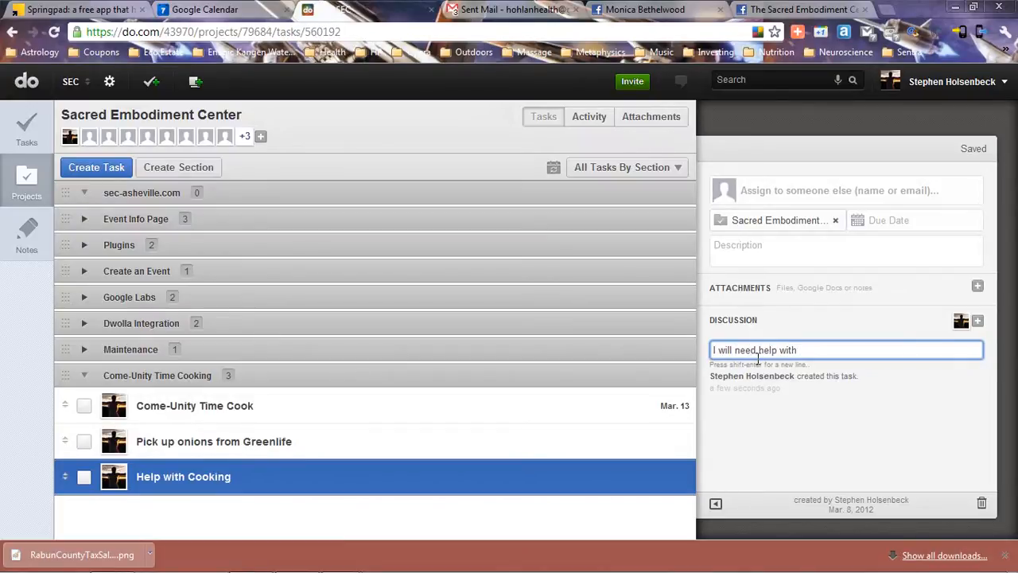
text(food pre)
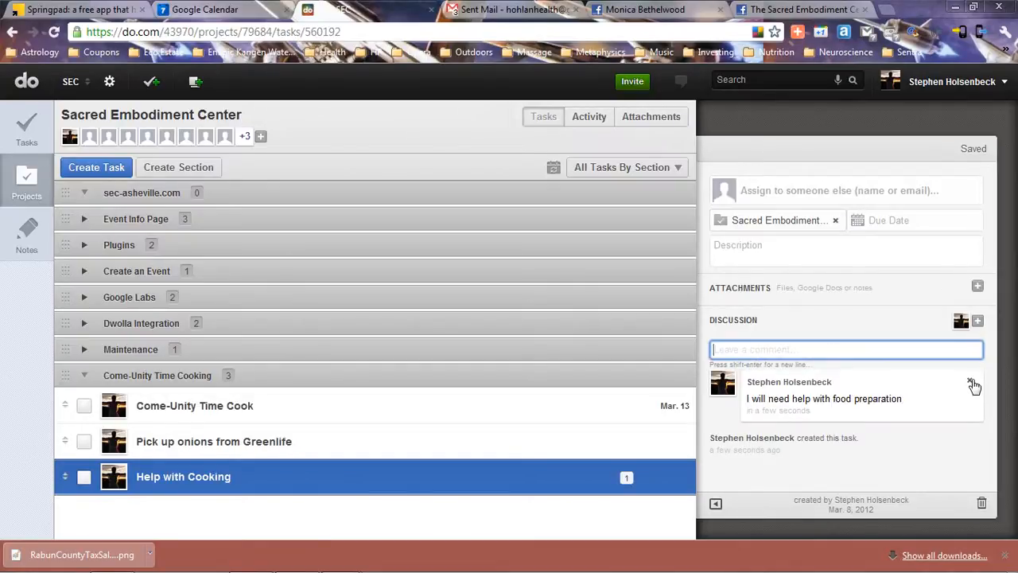
click(974, 384)
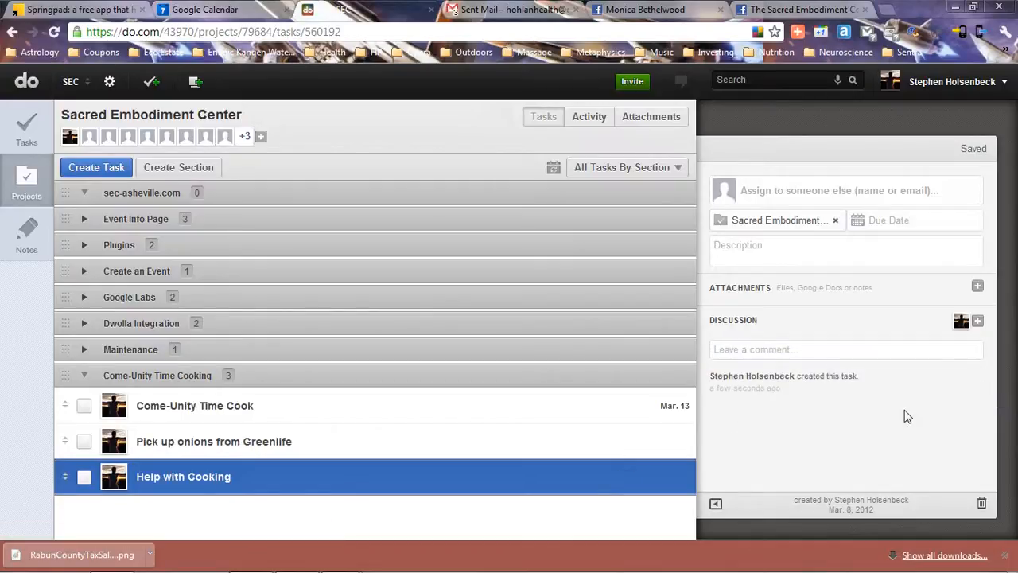
mouse_move(294, 499)
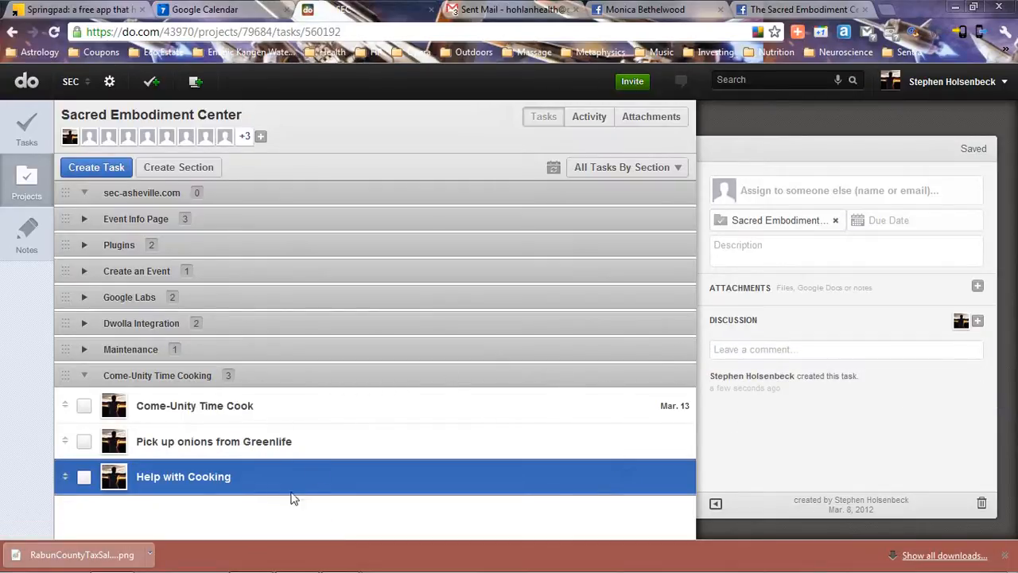
mouse_move(823, 391)
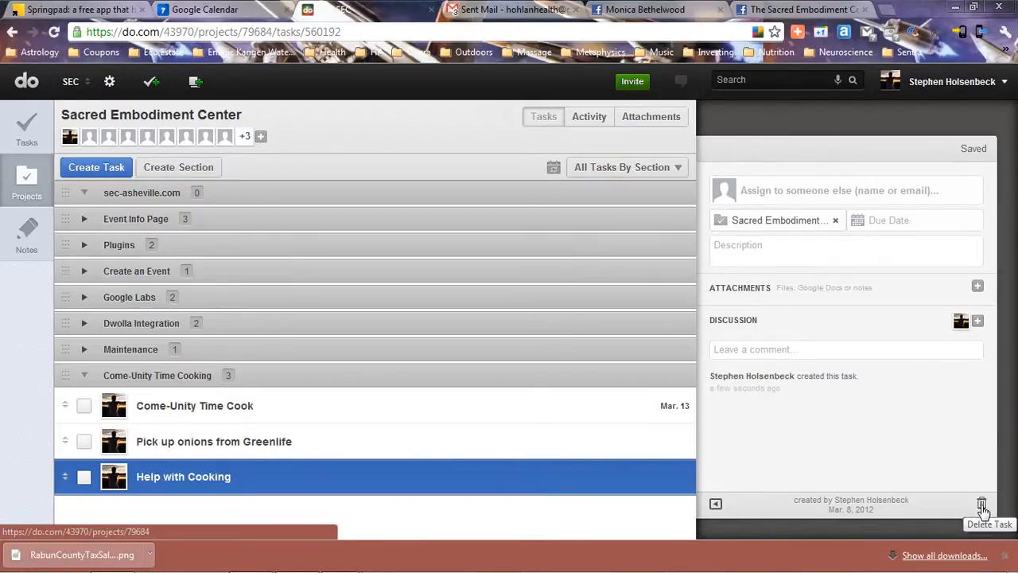
- Delete Help with Cooking and Pick up onions from Greenlife, then reopen Come-Unity Time Cook
click(983, 503)
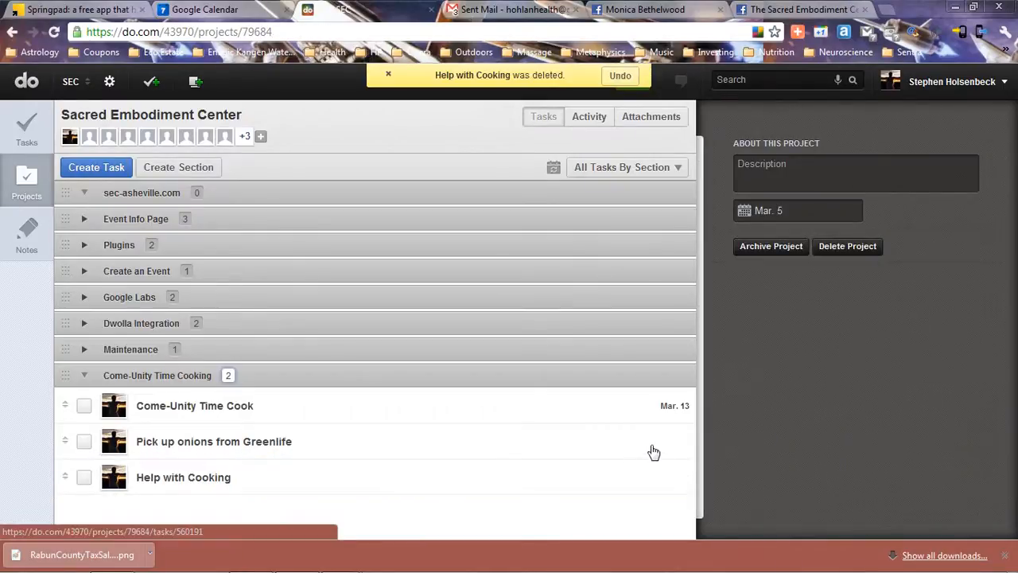
click(213, 440)
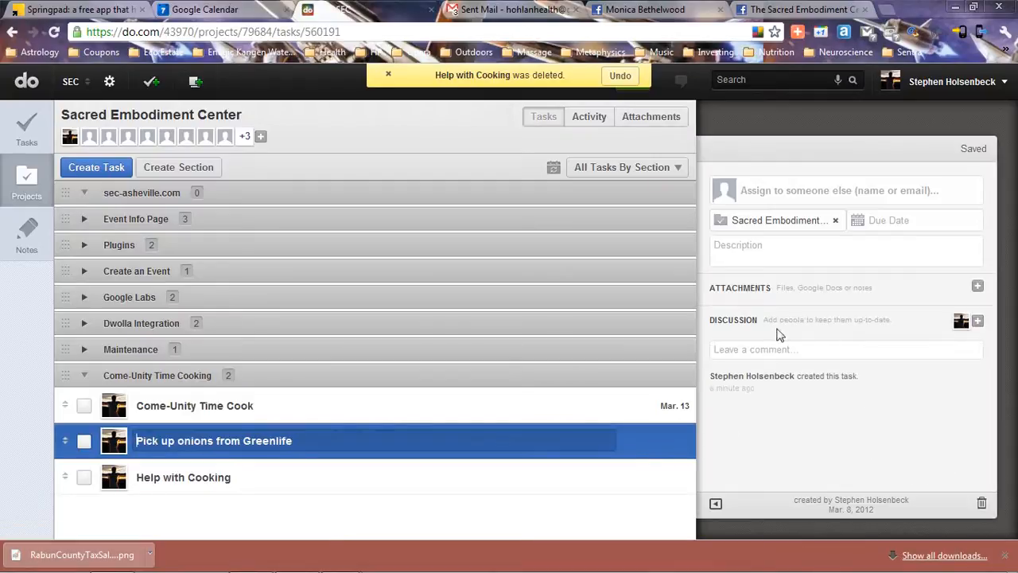
mouse_move(710, 114)
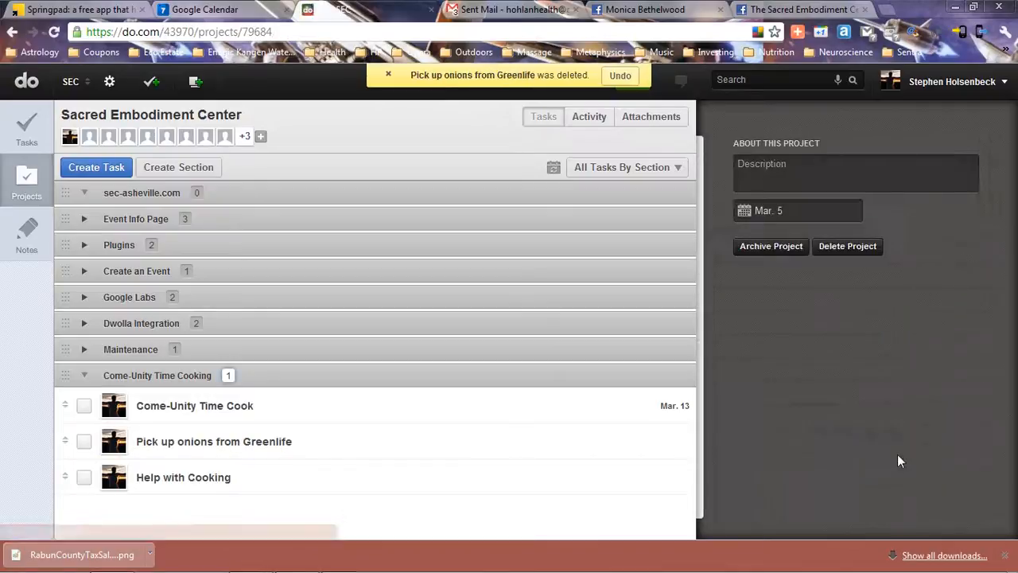
mouse_move(442, 338)
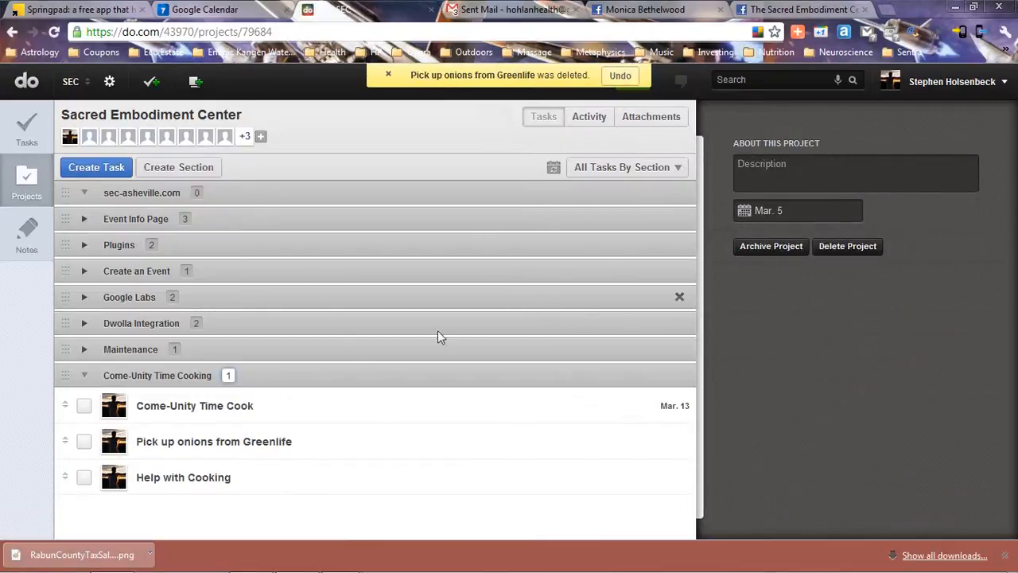
click(194, 405)
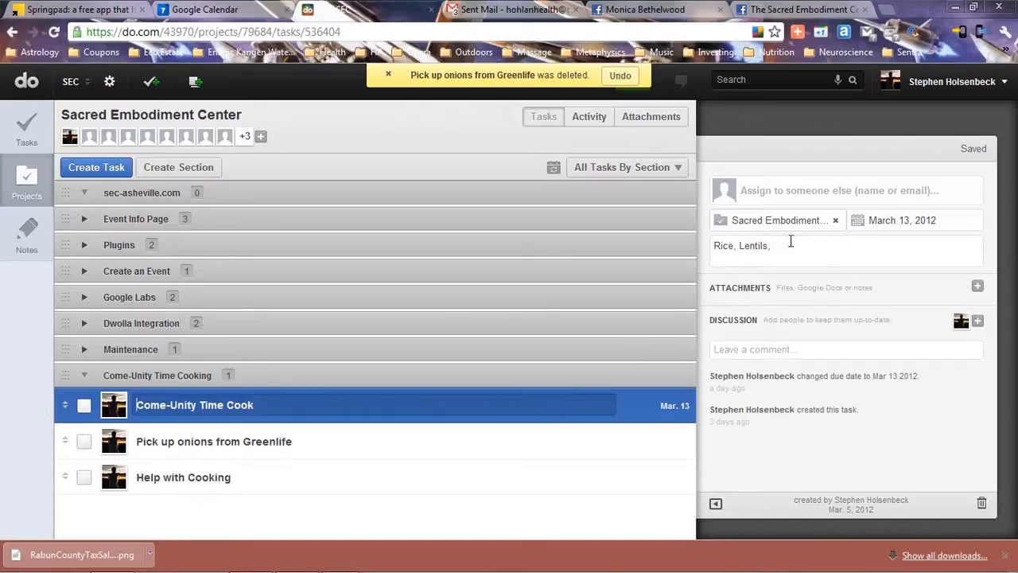
mouse_move(716, 503)
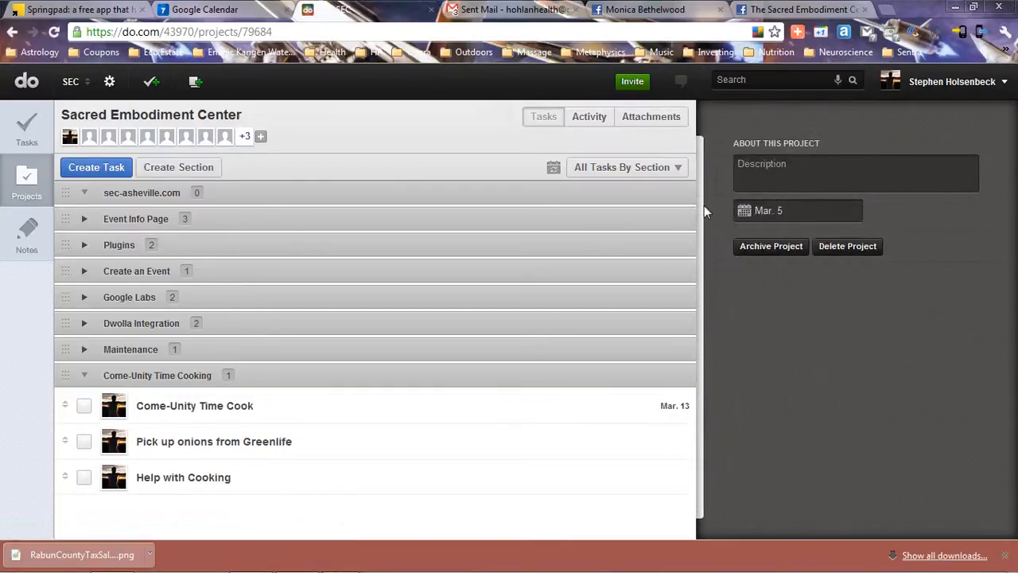
- Get the calendar subscription link for the project's All Tasks By Section list
click(194, 405)
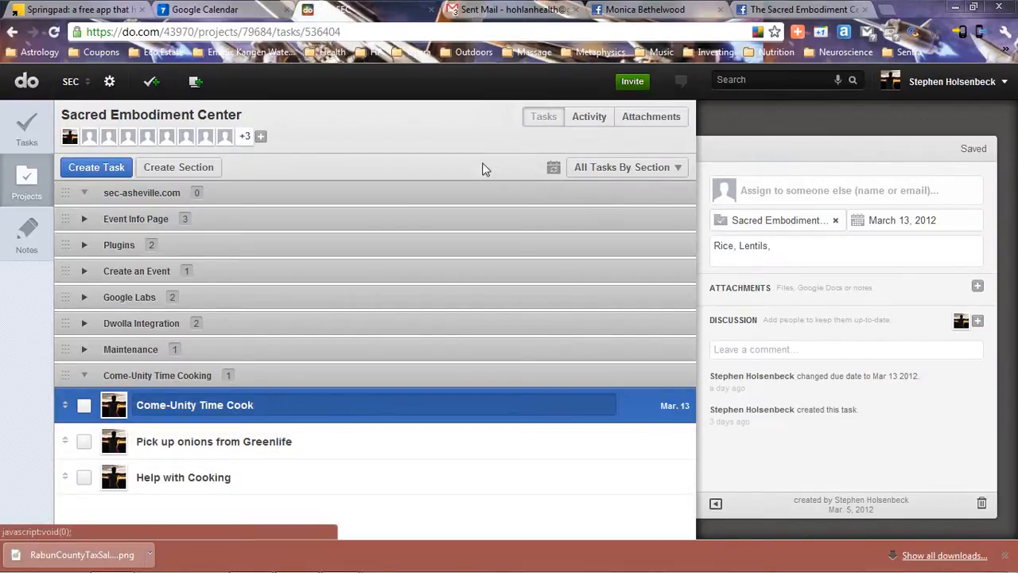
mouse_move(554, 167)
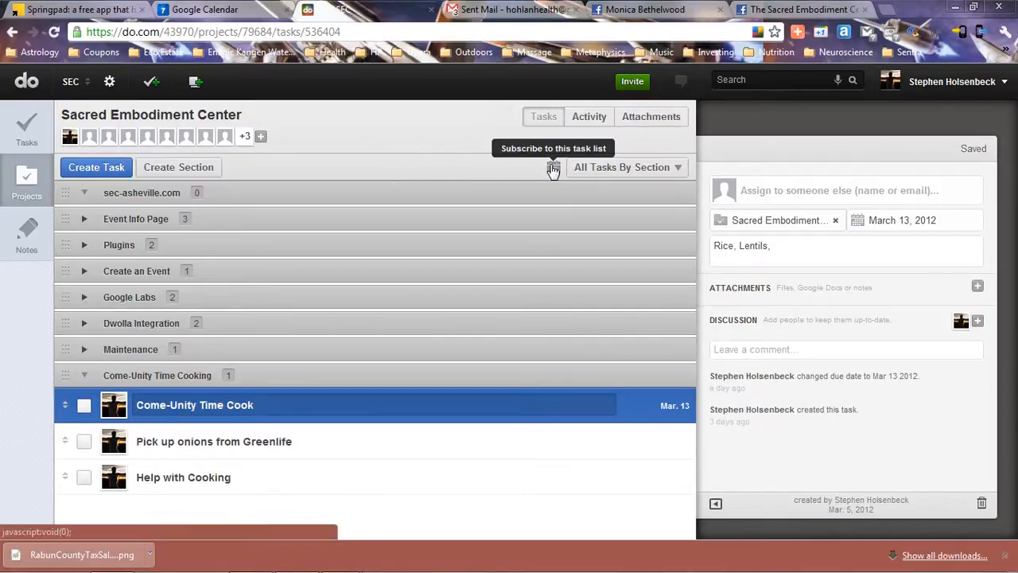
click(553, 167)
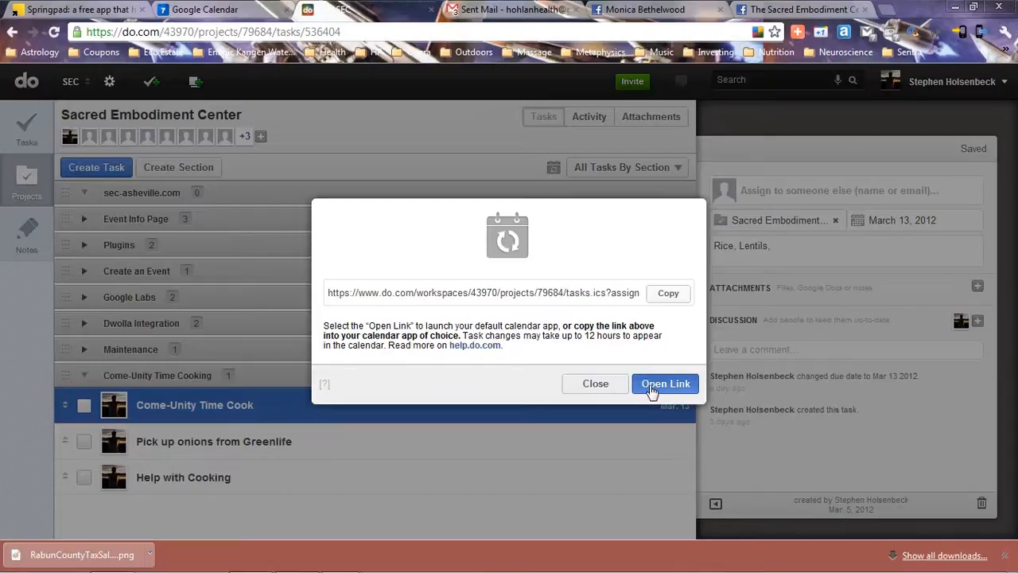
- Open the subscription link in Google Calendar and confirm adding the Do task list
click(665, 383)
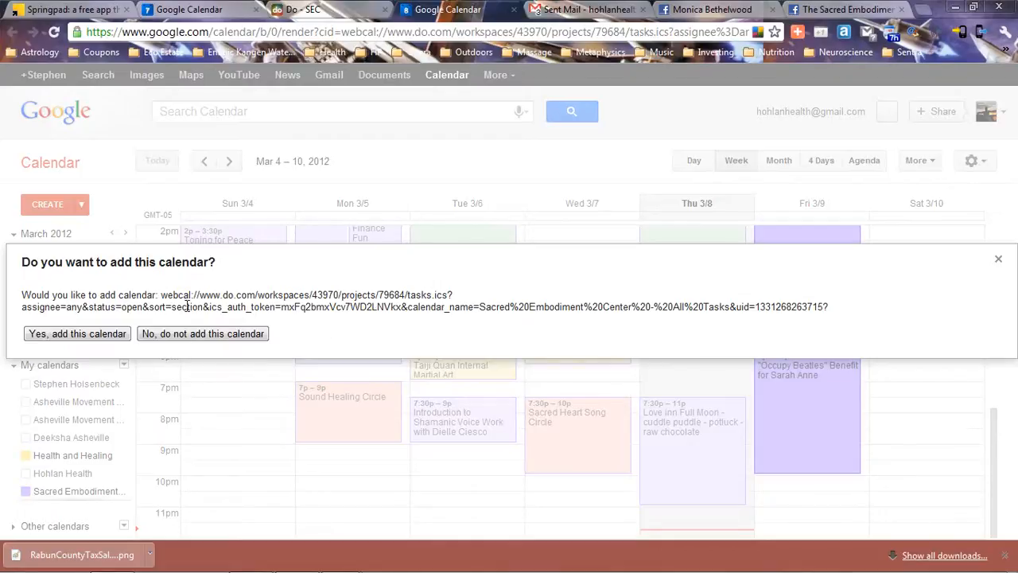
click(77, 334)
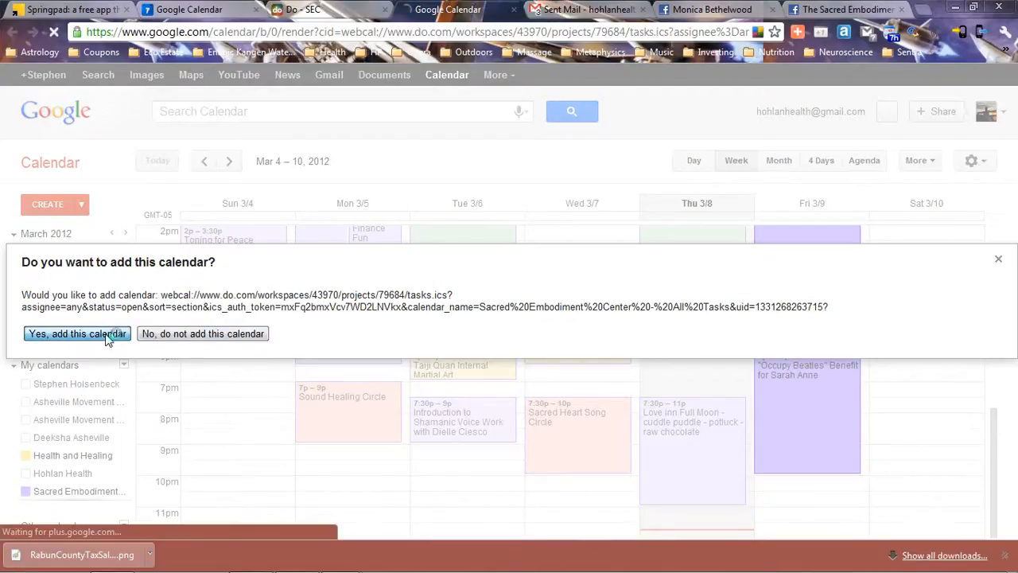
click(76, 334)
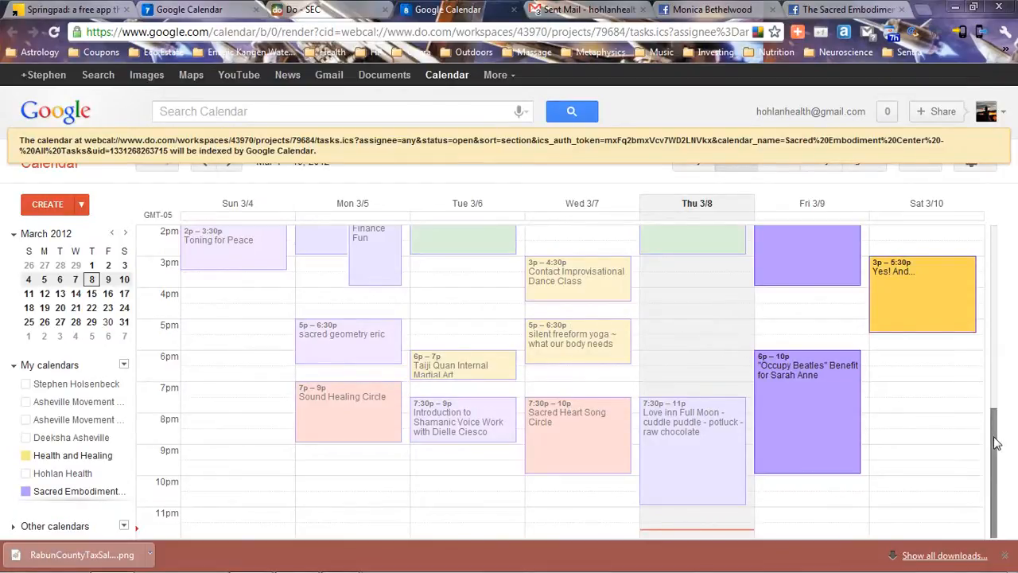
- Navigate the week view to Mar 11–17 showing Come-Unity Time Cook on March 13
click(203, 160)
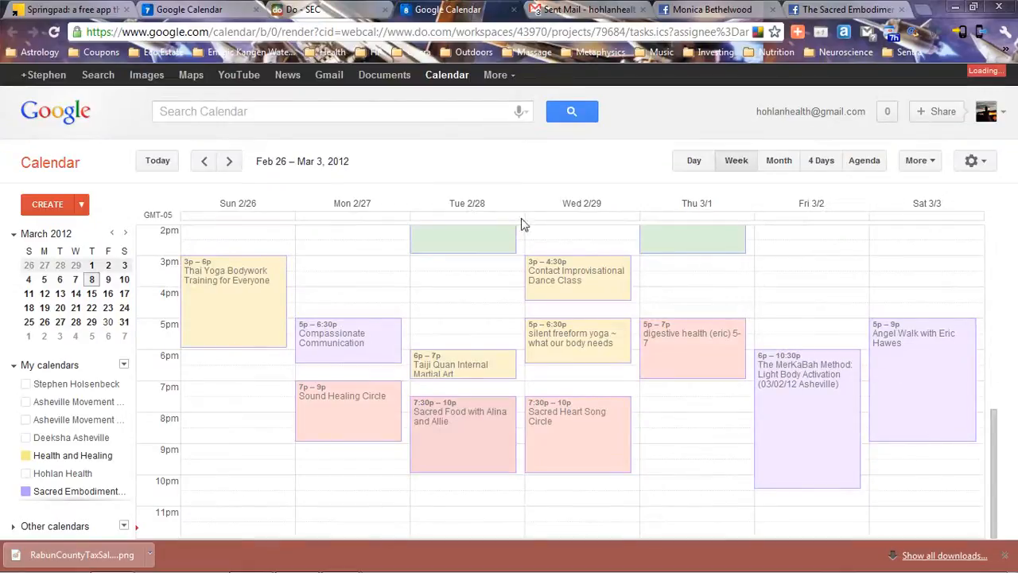
click(229, 160)
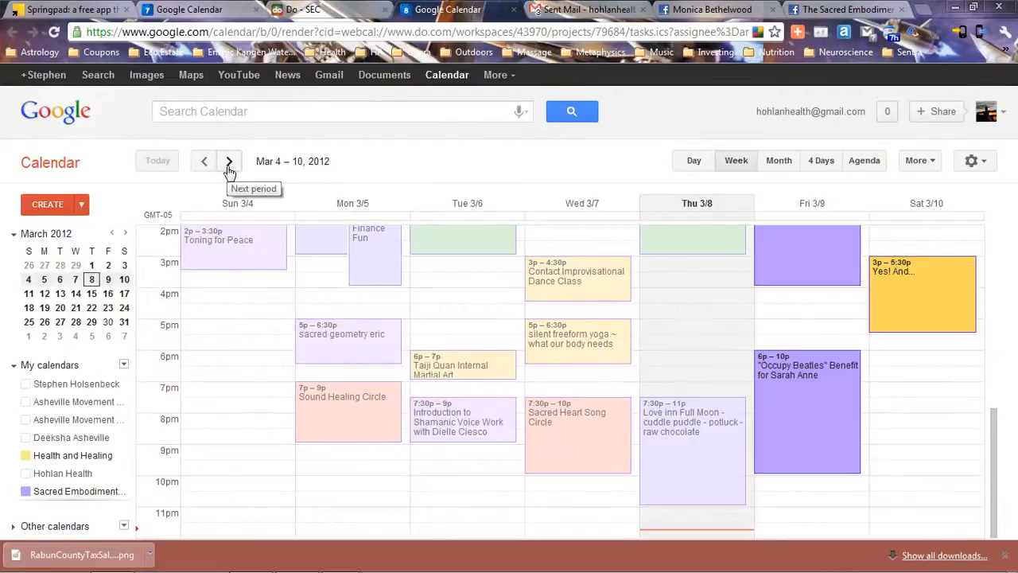
click(229, 161)
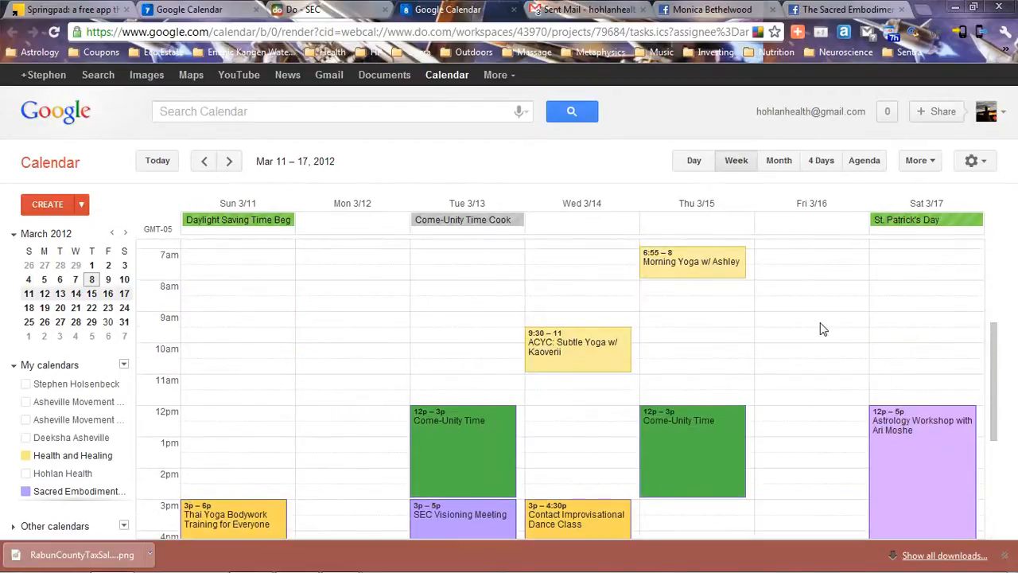
mouse_move(477, 226)
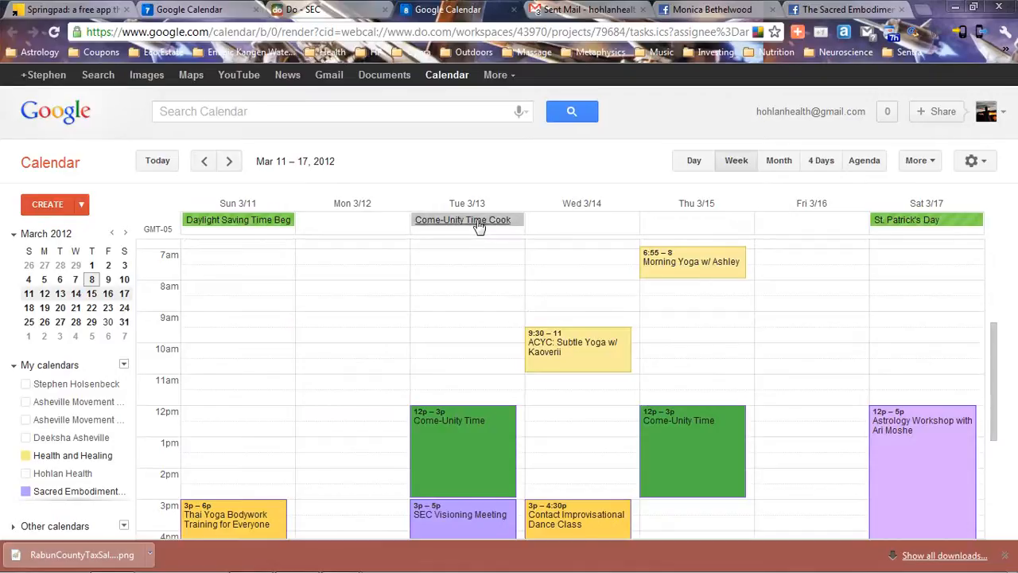
- Give the March 13 Come-Unity Time Cook event an SMS reminder 25 minutes before and save it
click(461, 220)
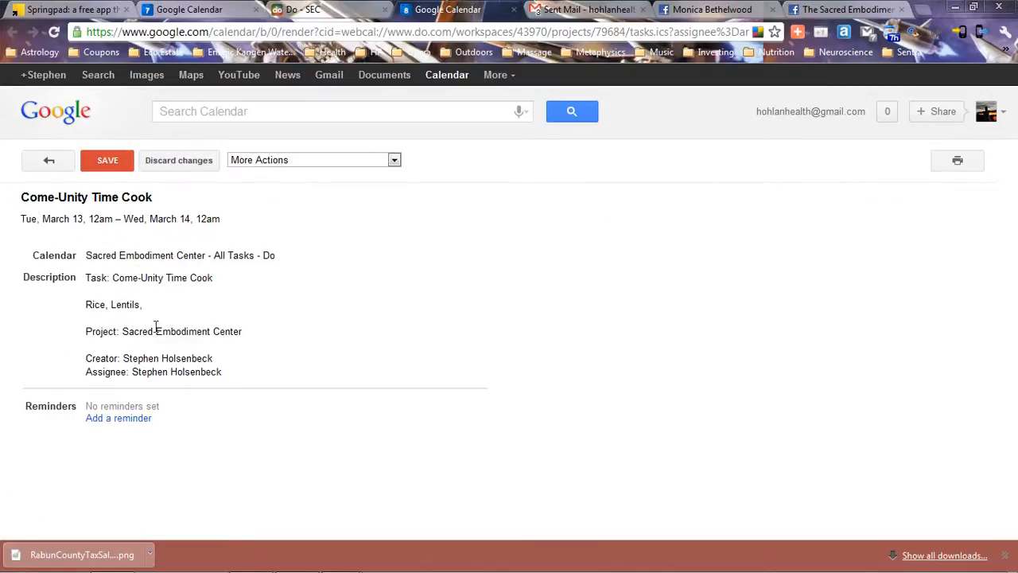
mouse_move(137, 221)
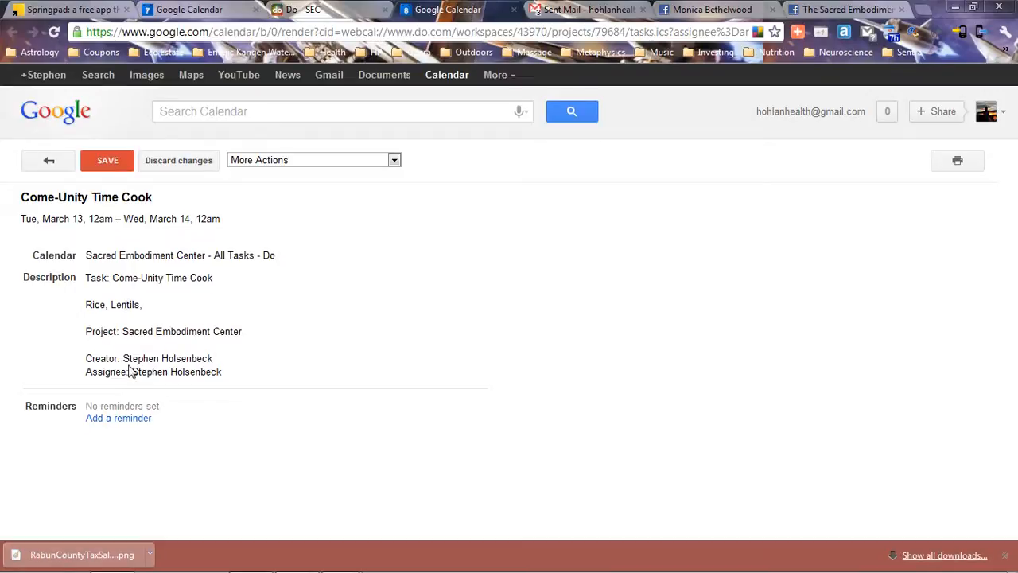
mouse_move(105, 406)
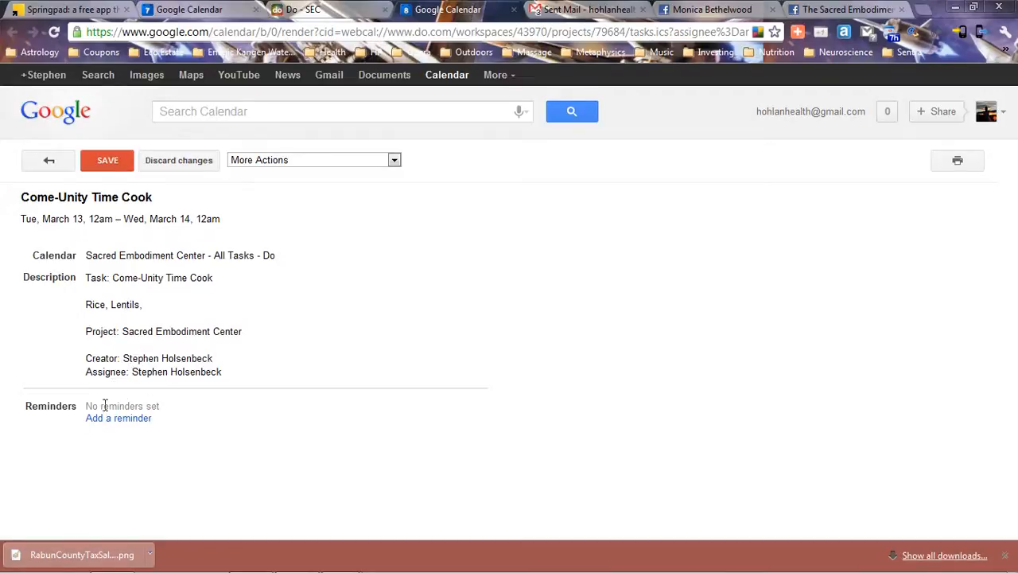
click(117, 417)
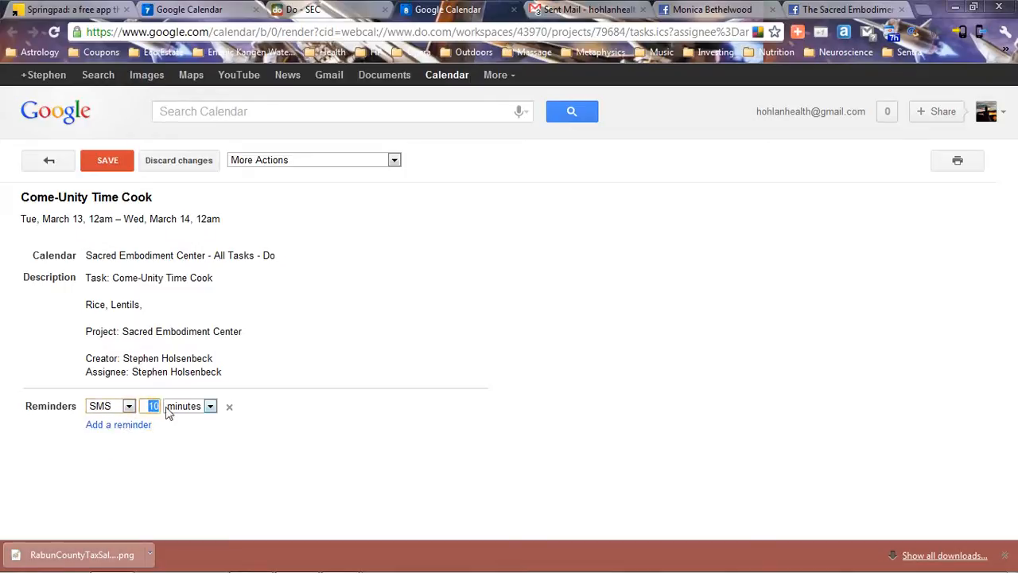
text(5)
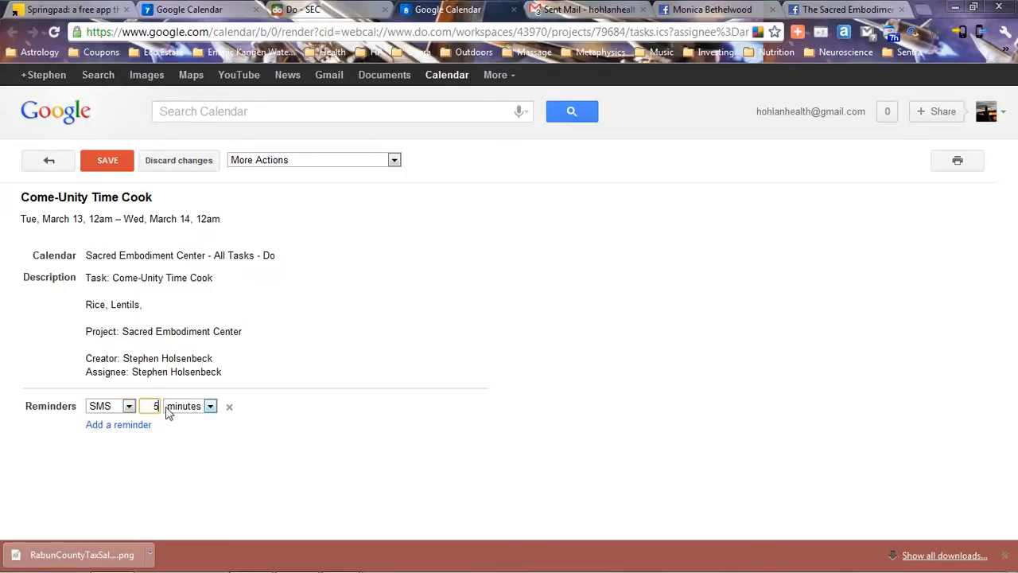
text(25)
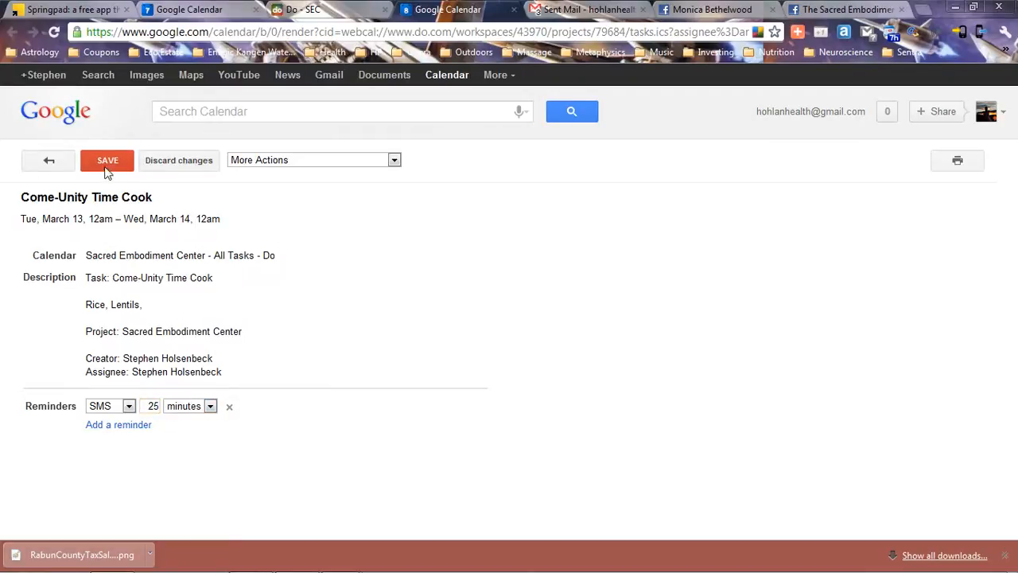
click(108, 159)
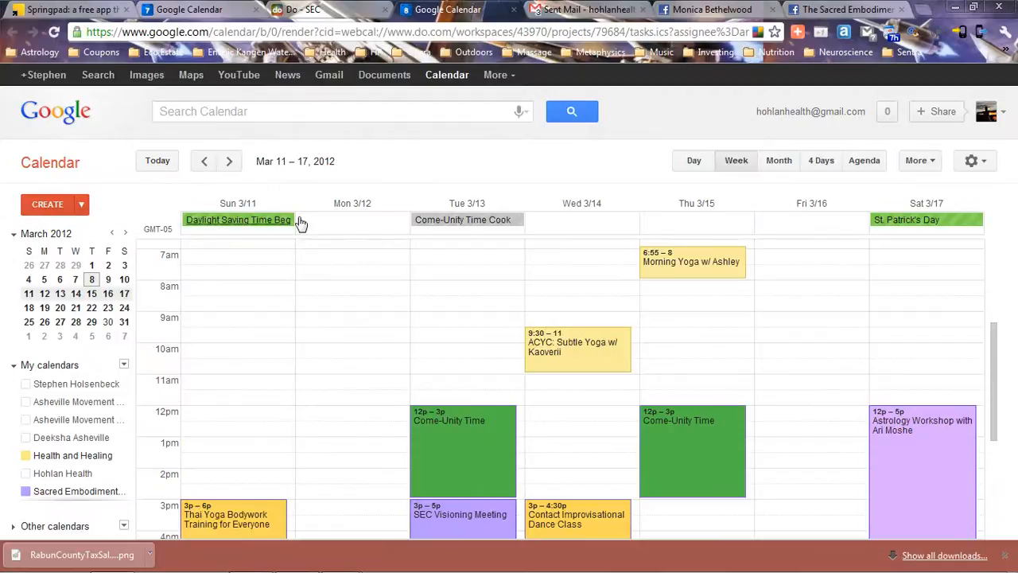
mouse_move(414, 188)
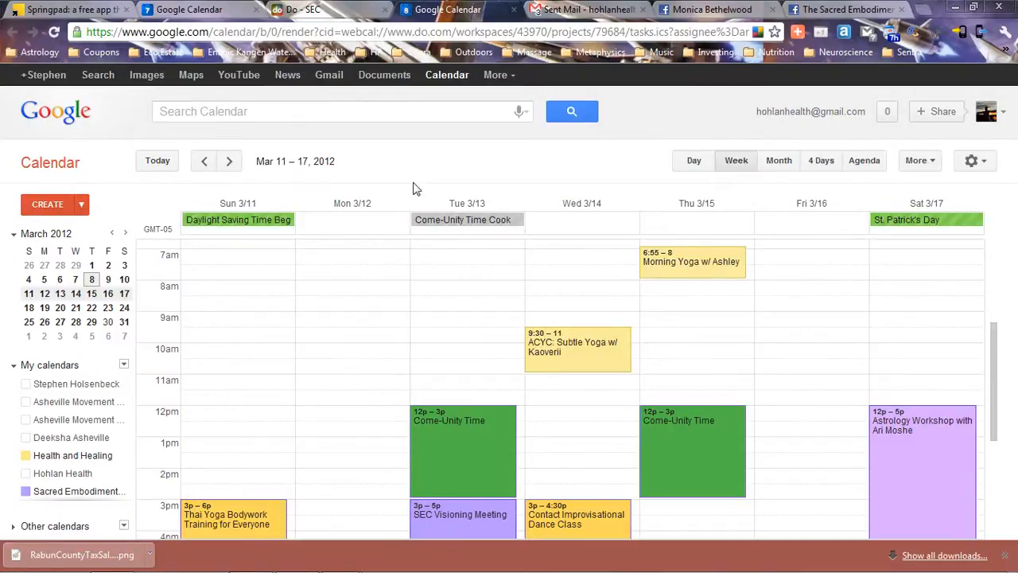
mouse_move(900, 181)
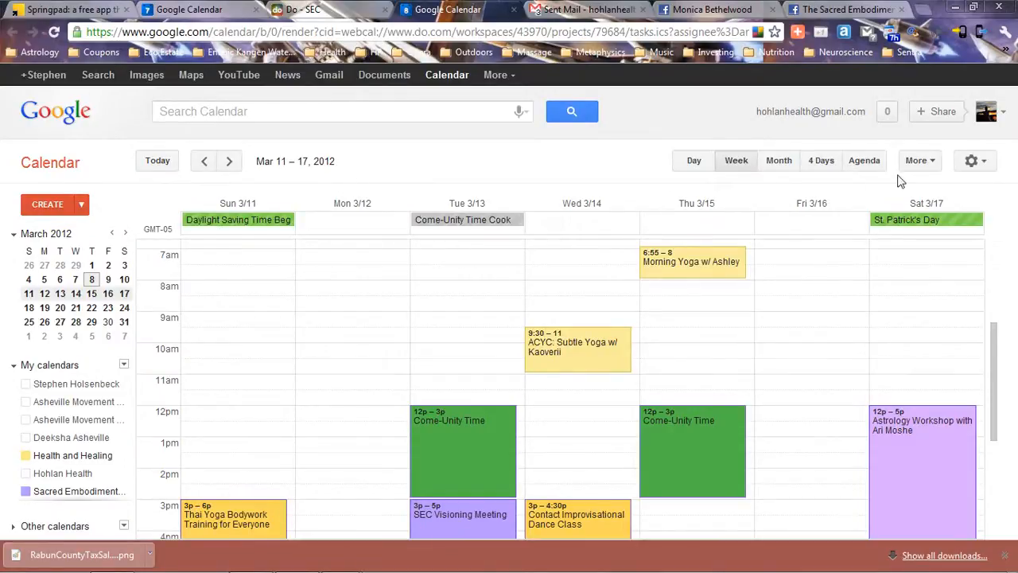
click(970, 159)
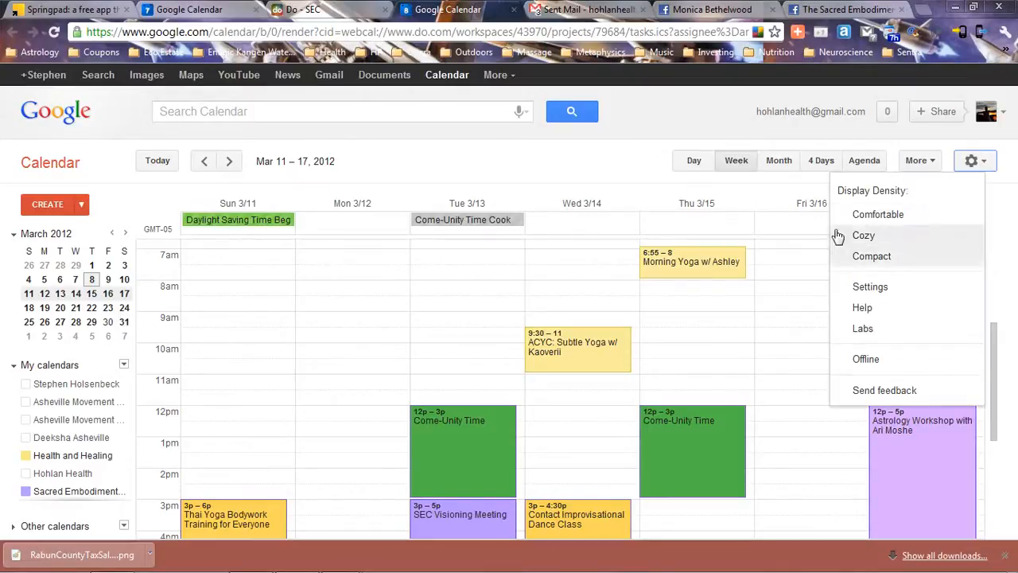
click(916, 159)
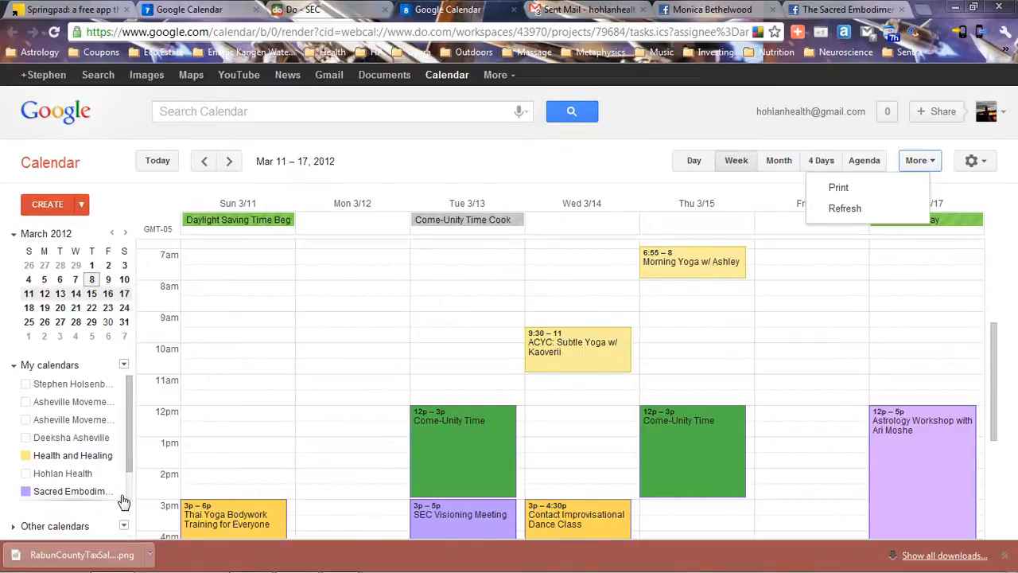
click(124, 364)
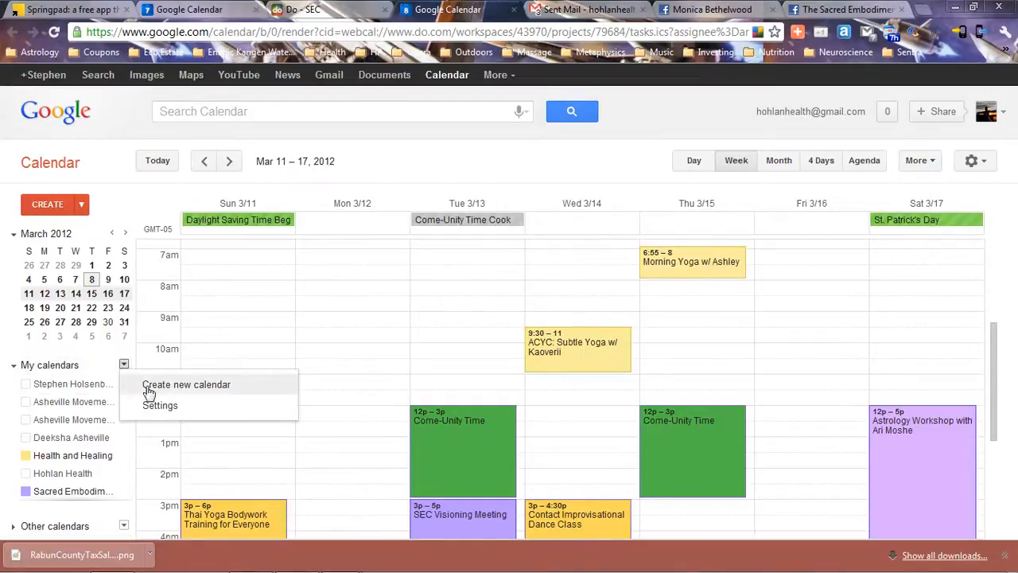
click(159, 405)
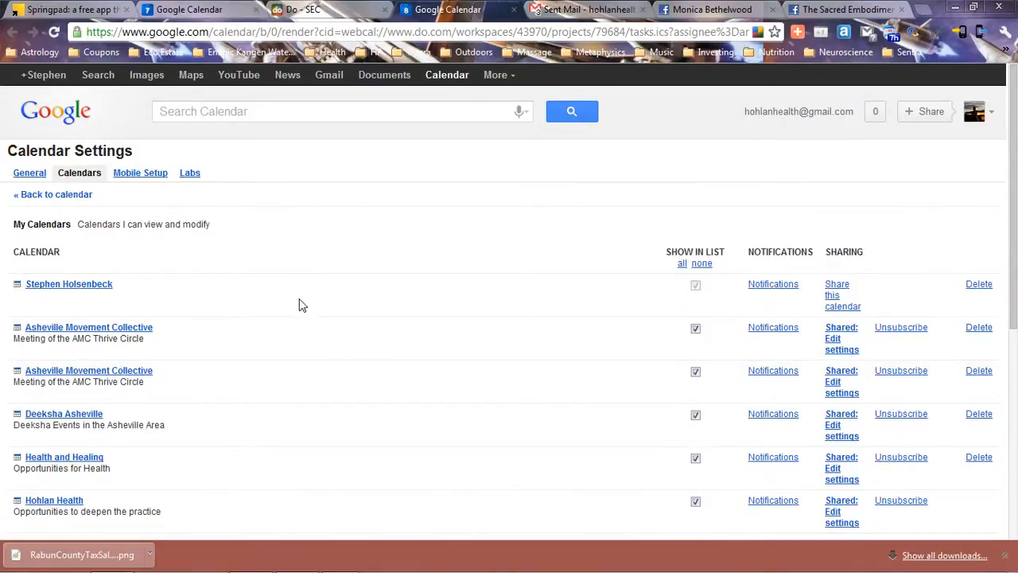
scroll(down, 3)
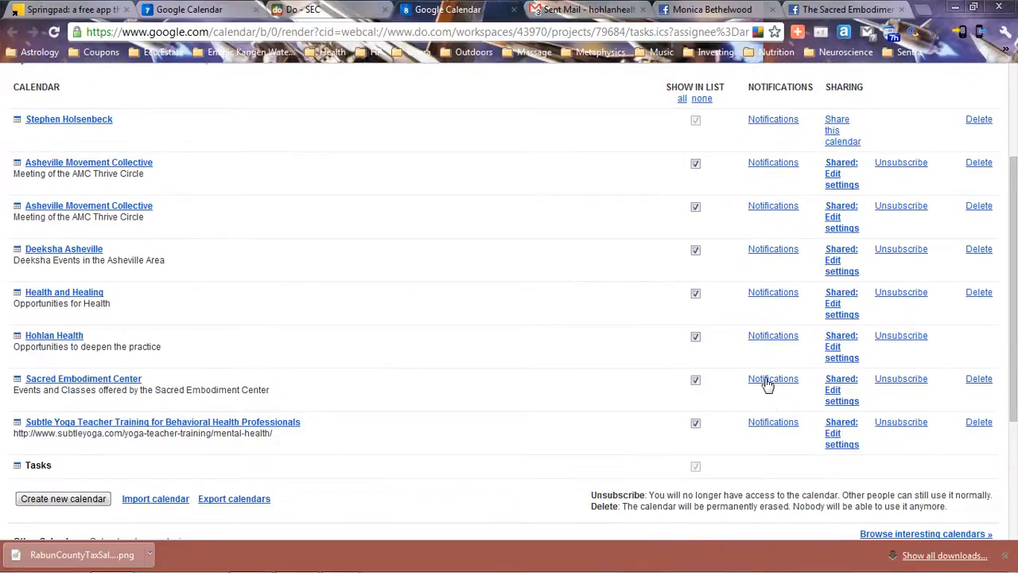
click(773, 378)
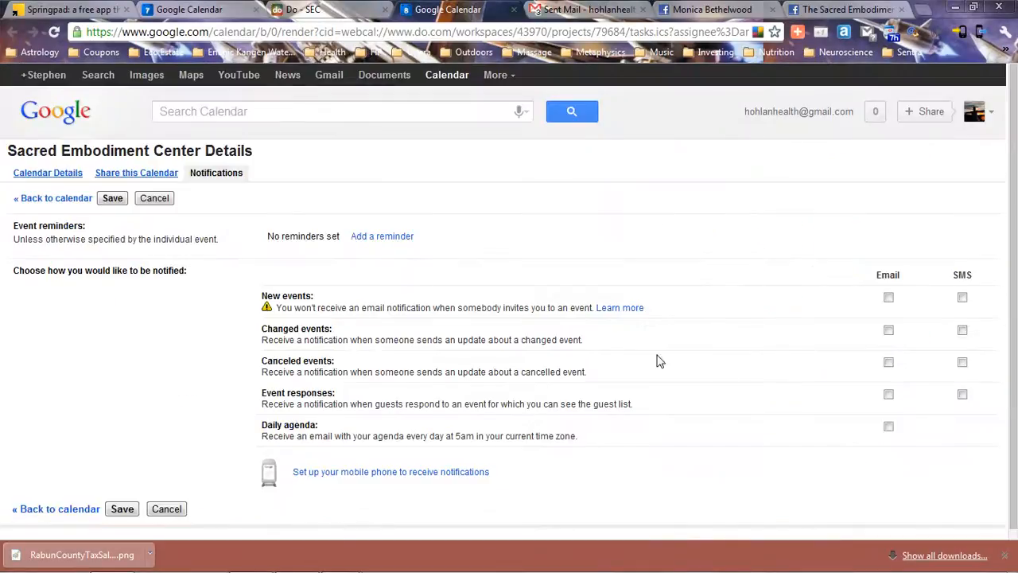
mouse_move(188, 383)
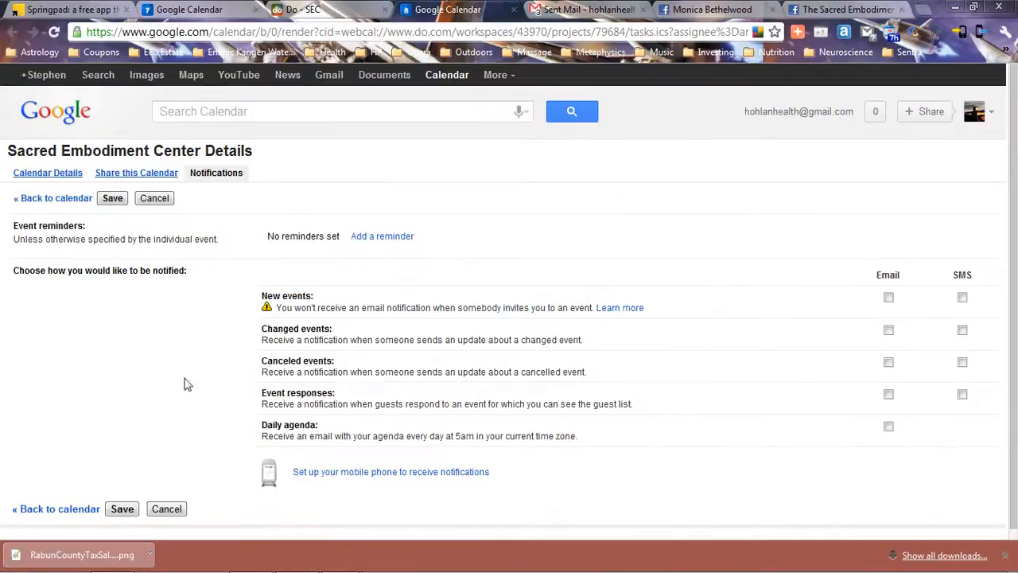
mouse_move(343, 474)
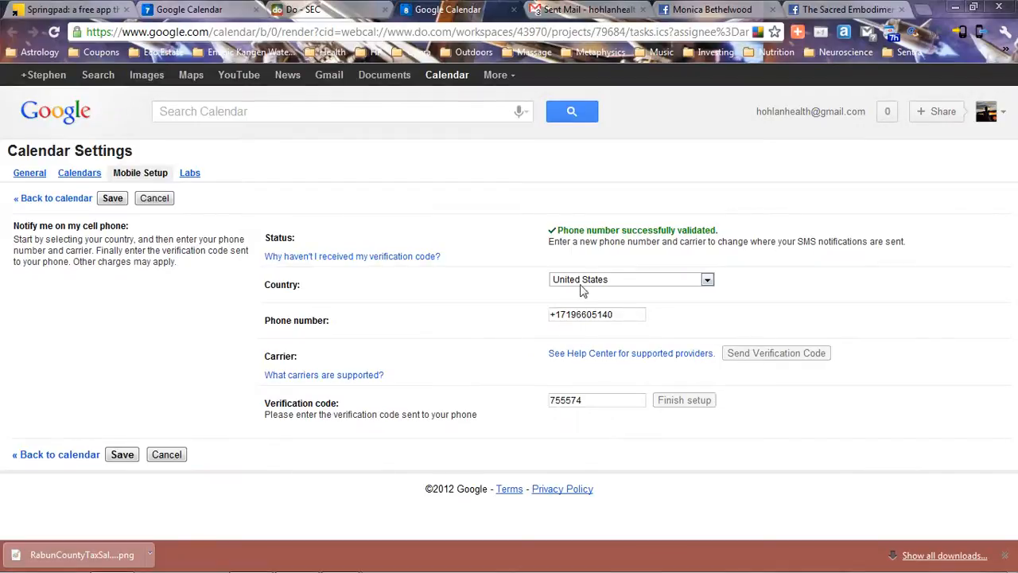
mouse_move(585, 334)
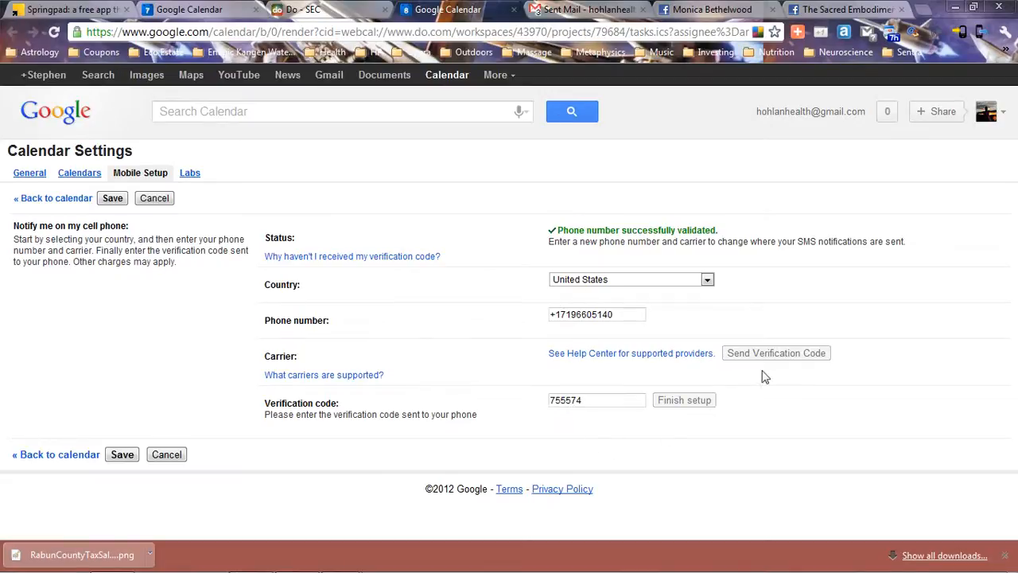
mouse_move(628, 398)
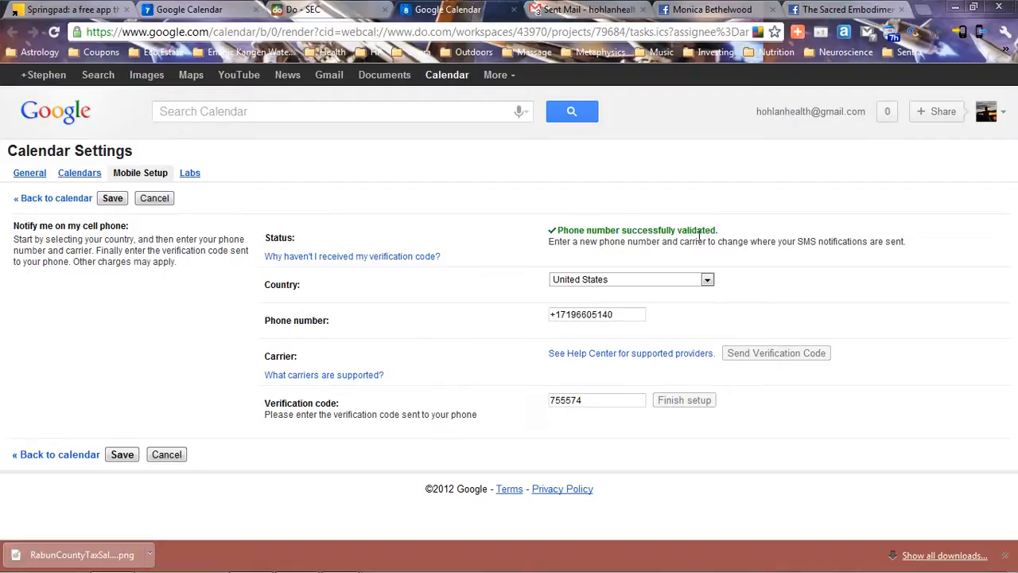
mouse_move(131, 473)
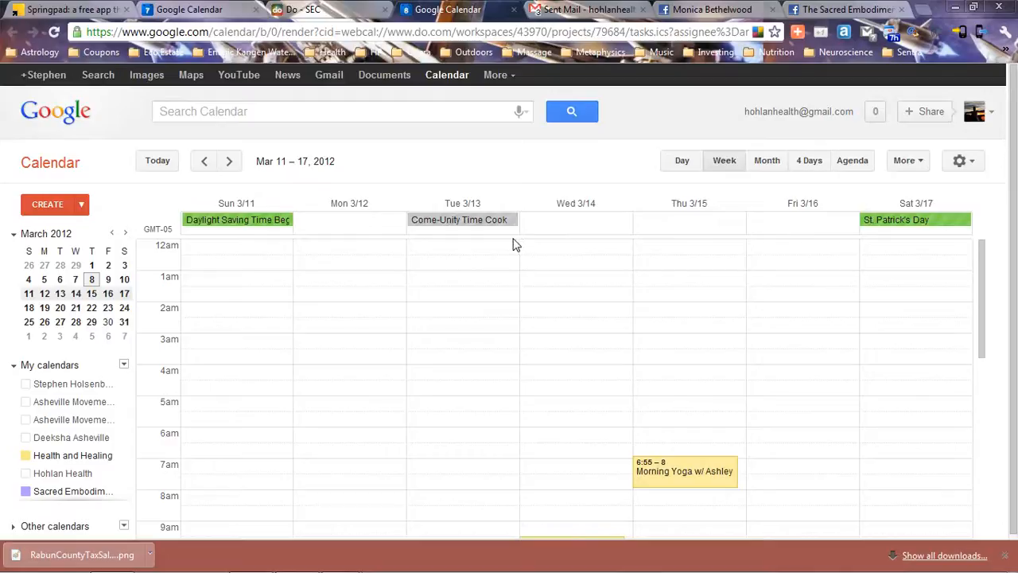
- Reopen the Come-Unity Time Cook event, start another reminder and discard the change
click(458, 220)
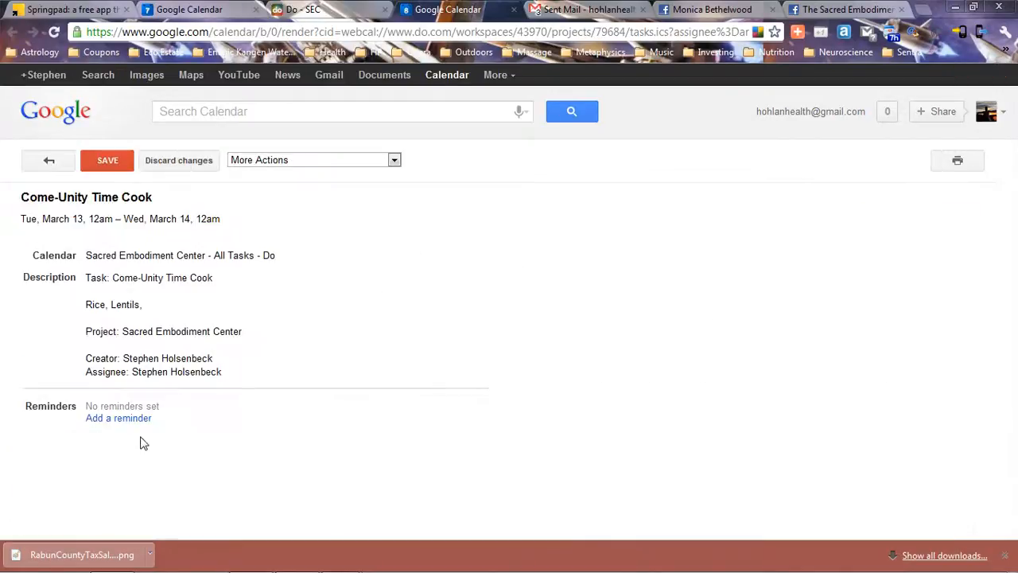
click(117, 417)
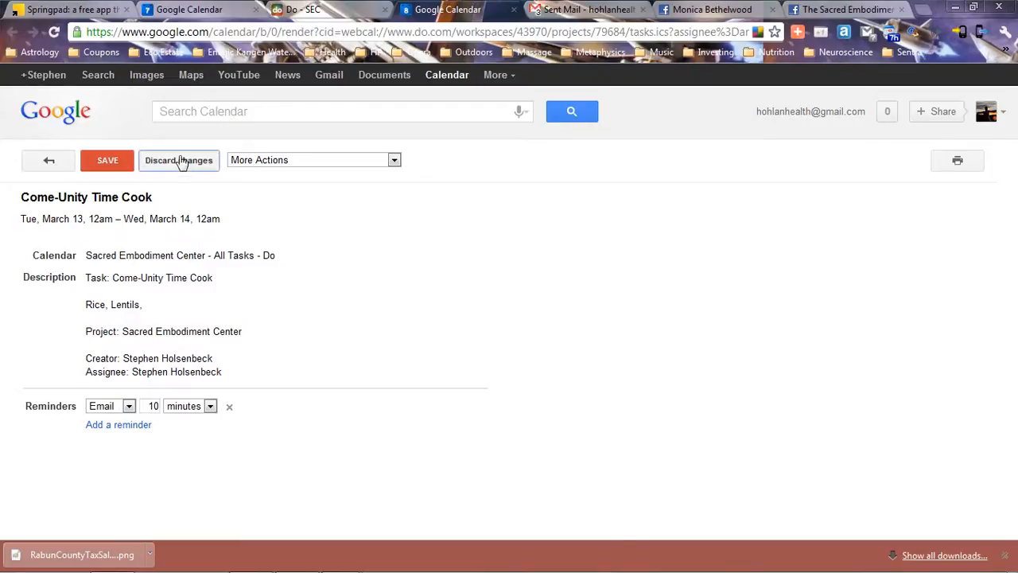
click(178, 160)
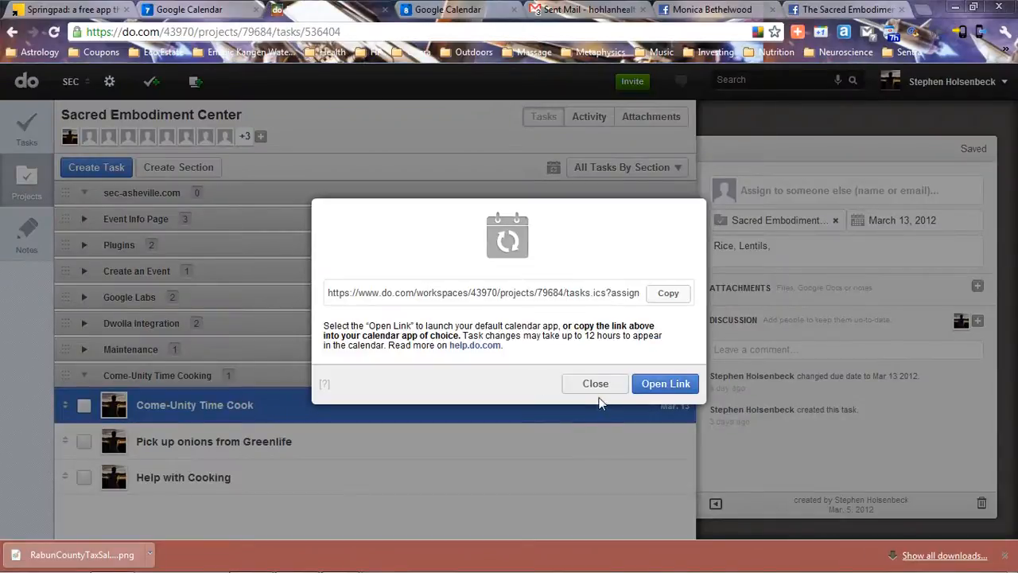
- Close the subscription link popup, reopen the task, and briefly review SEC team settings
click(595, 383)
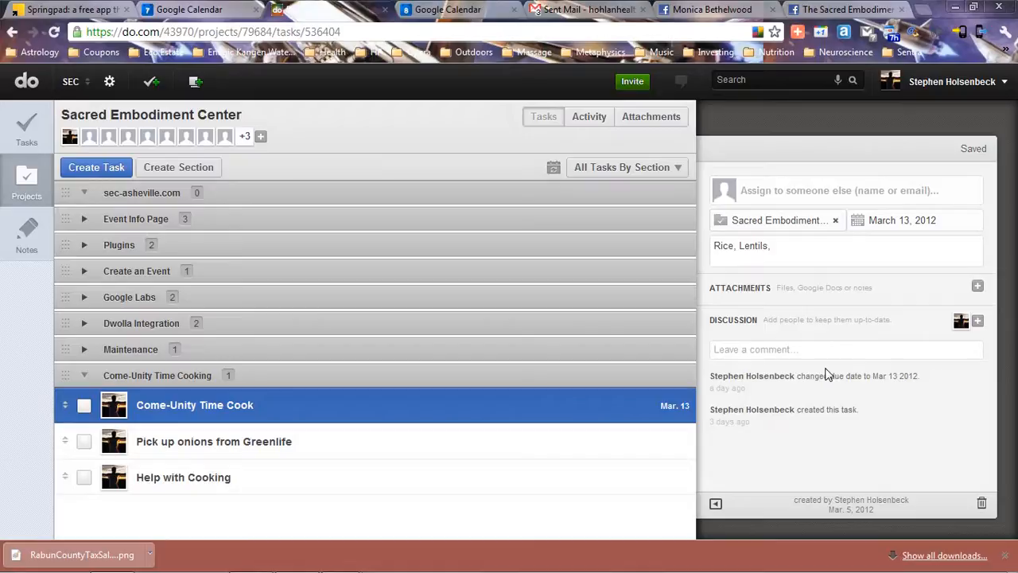
mouse_move(792, 283)
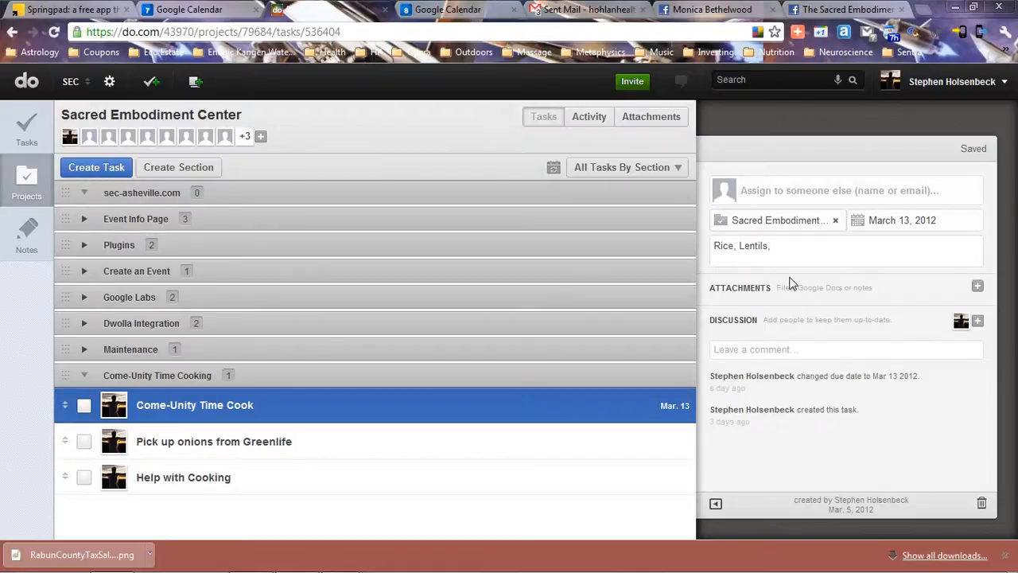
mouse_move(172, 497)
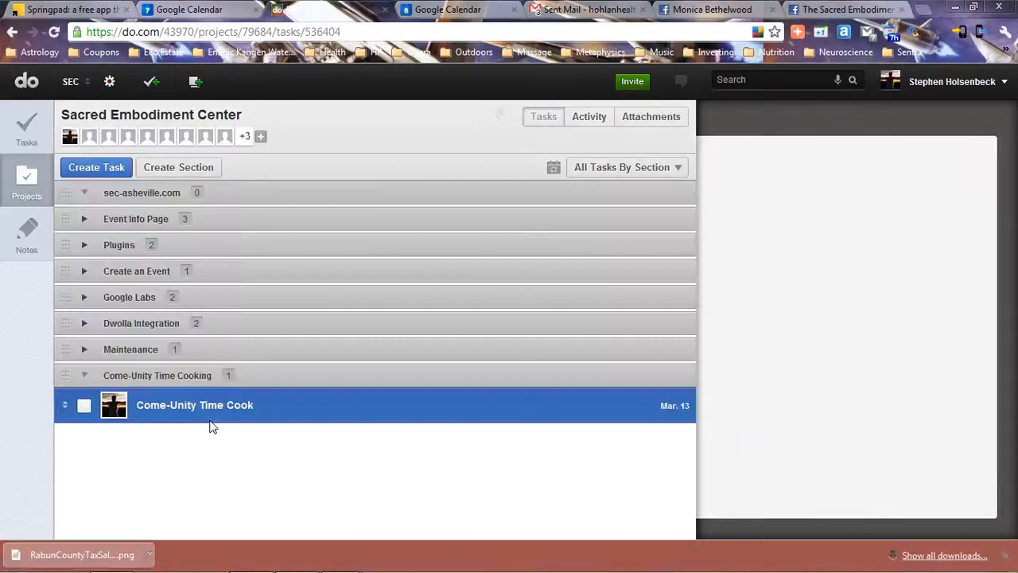
click(194, 406)
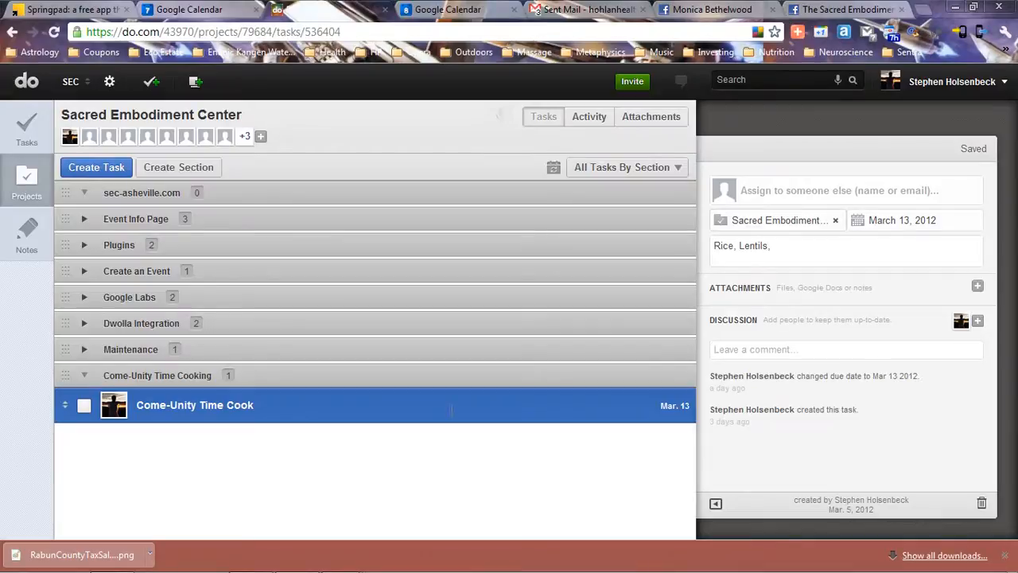
click(108, 81)
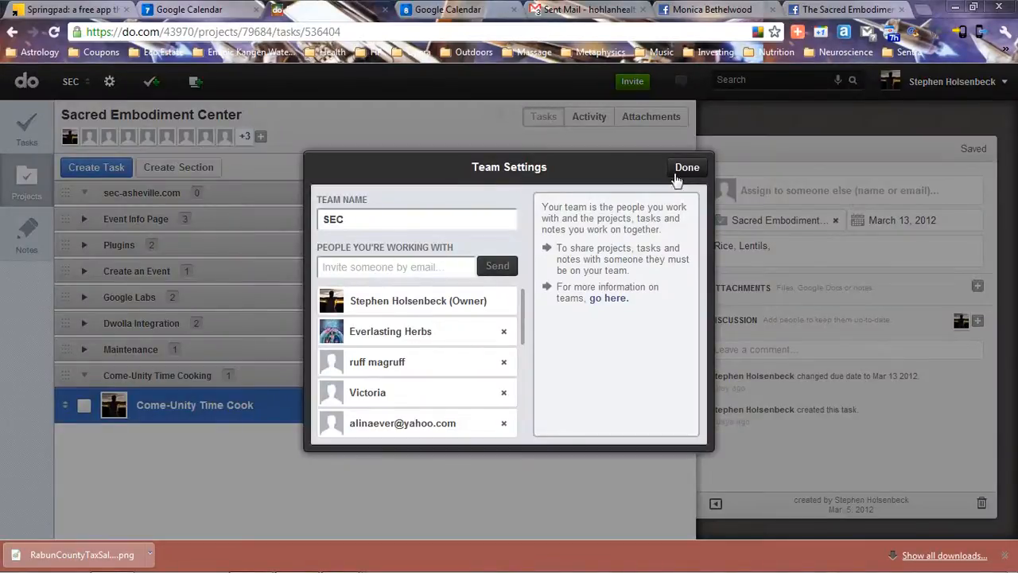
click(687, 167)
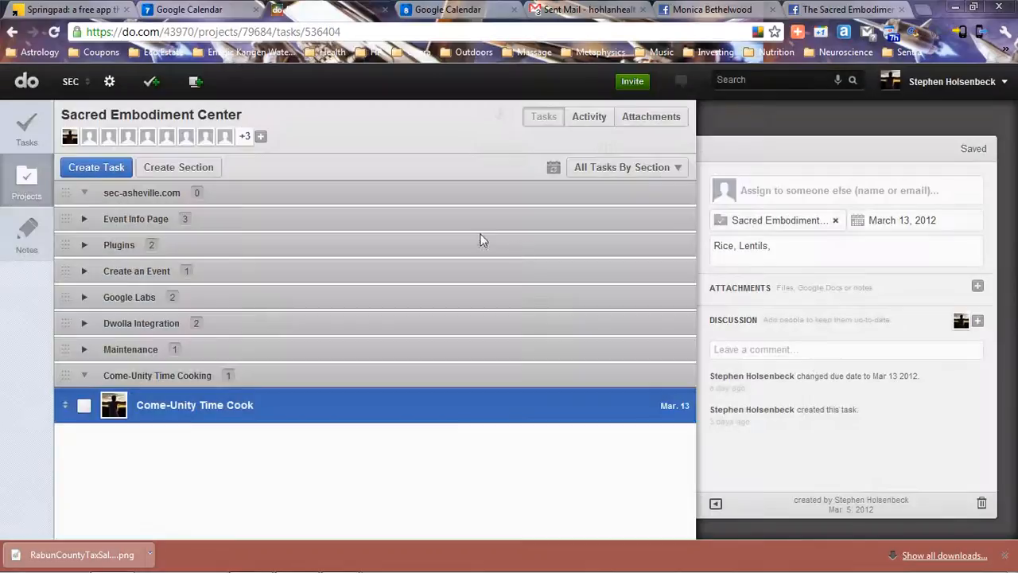